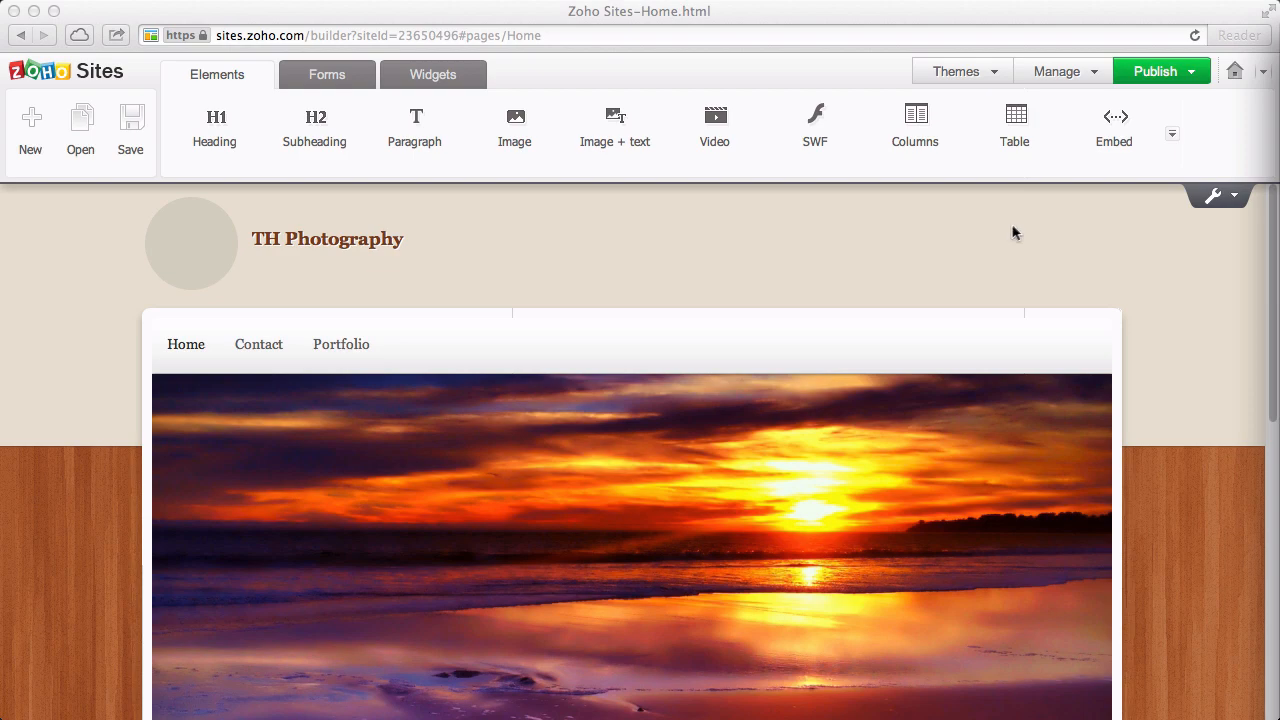
{"action": "mouse_move", "coordinate": [997, 240]}
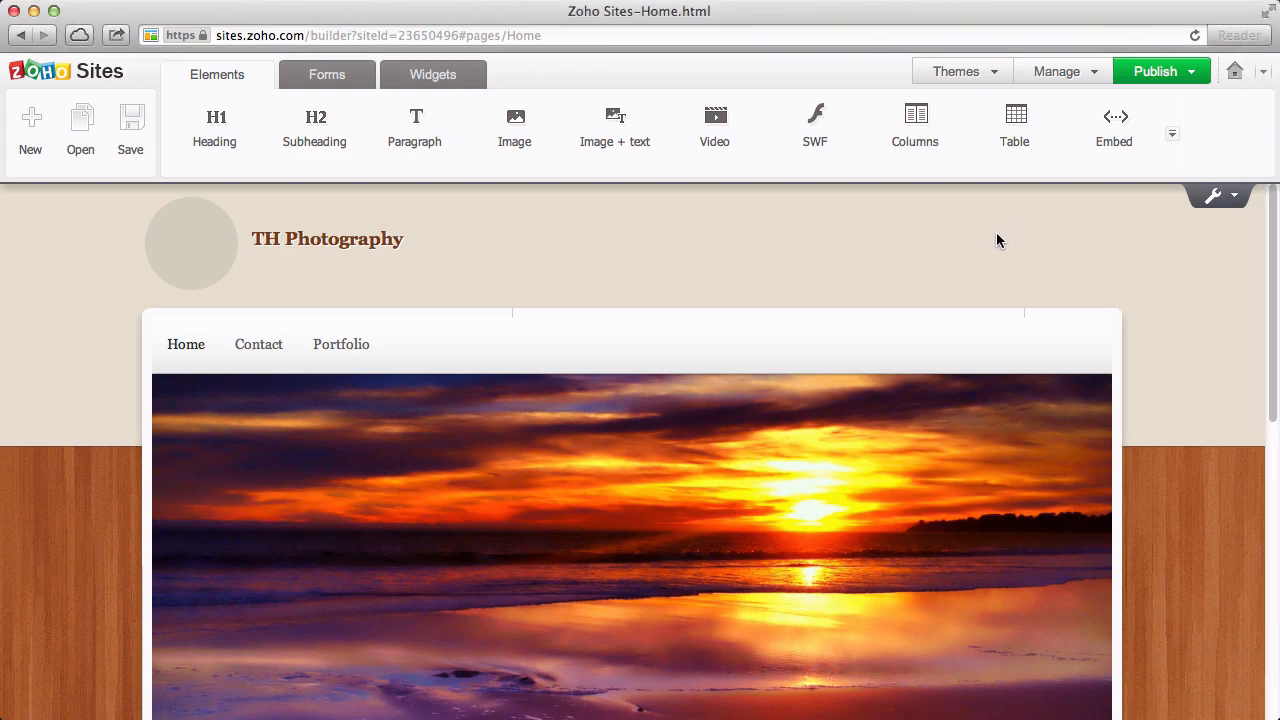
- Open the theme gallery from the theme options to see the 15 General themes
{"action": "left_click", "coordinate": [955, 71]}
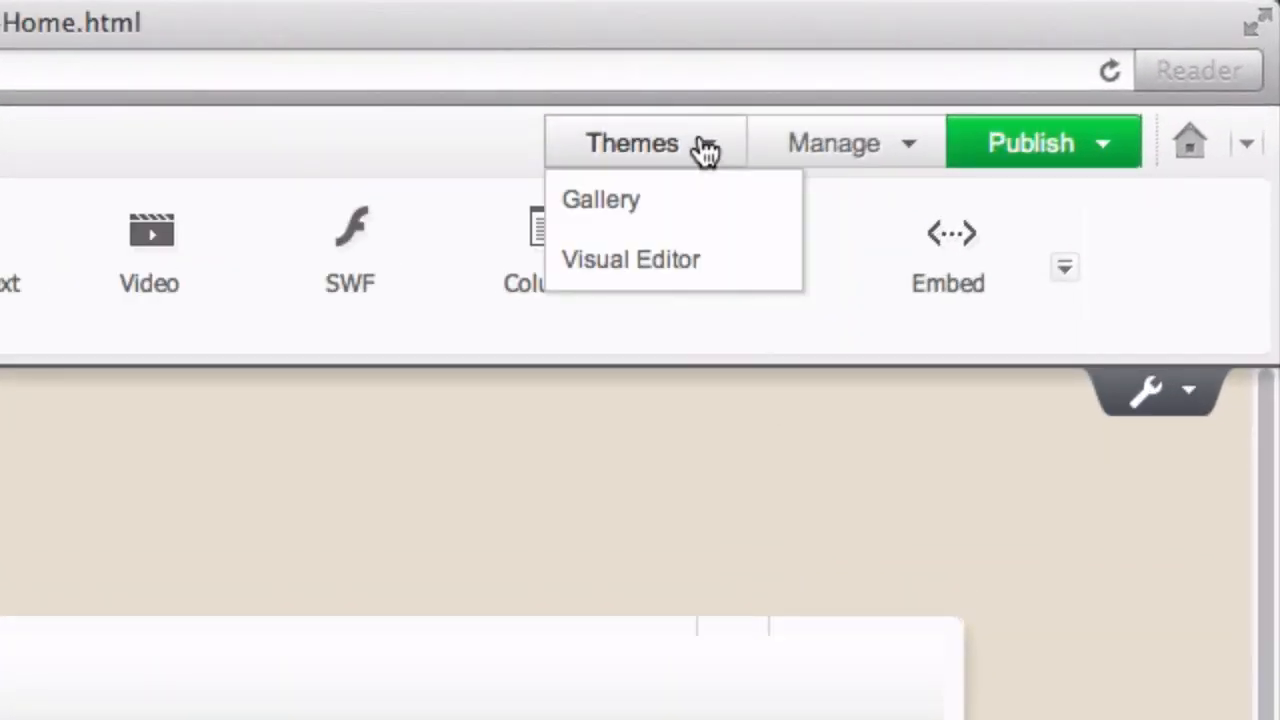
{"action": "left_click", "coordinate": [601, 199]}
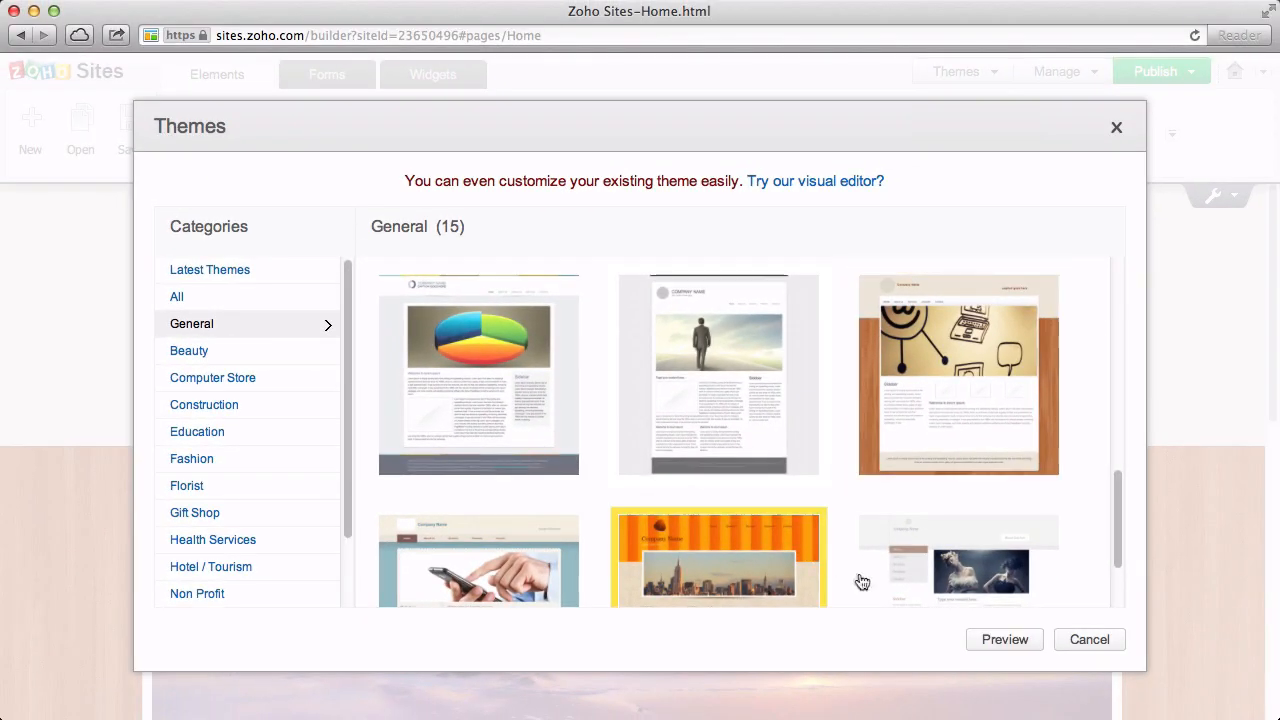
- Preview gallery themes and apply the dark theme with the green stripe
{"action": "left_click", "coordinate": [1004, 639]}
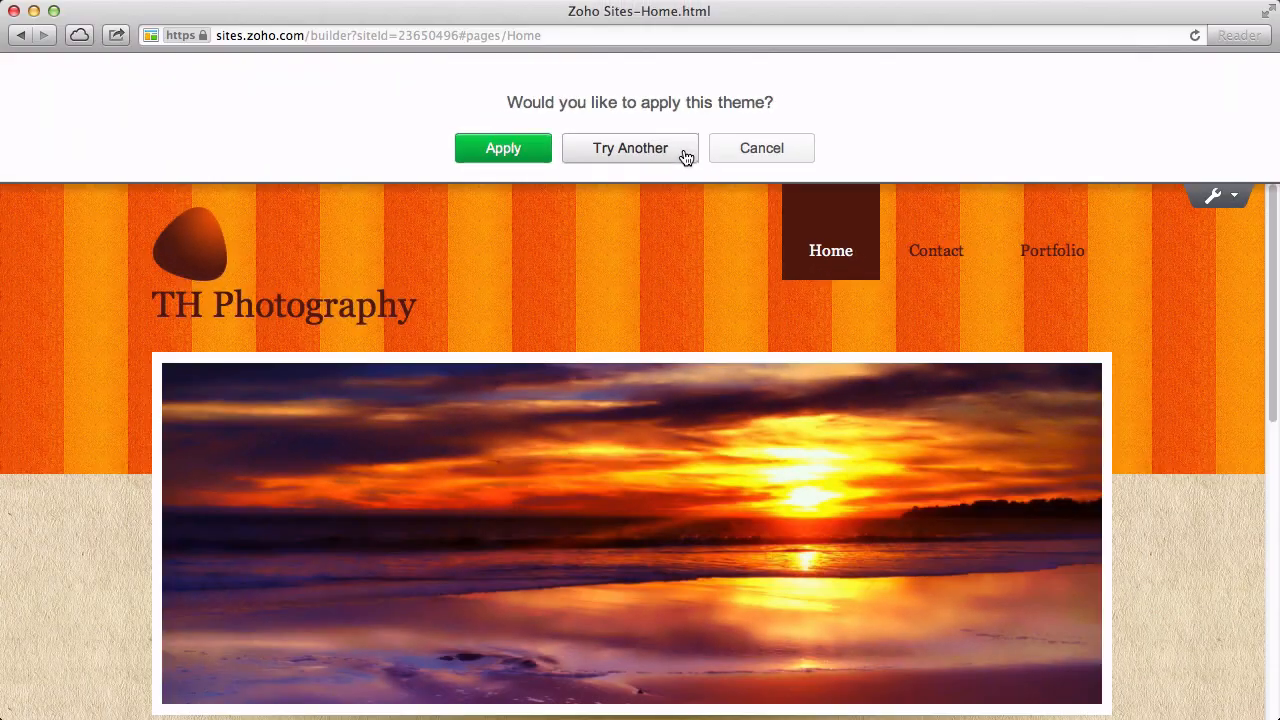
{"action": "left_click", "coordinate": [630, 148]}
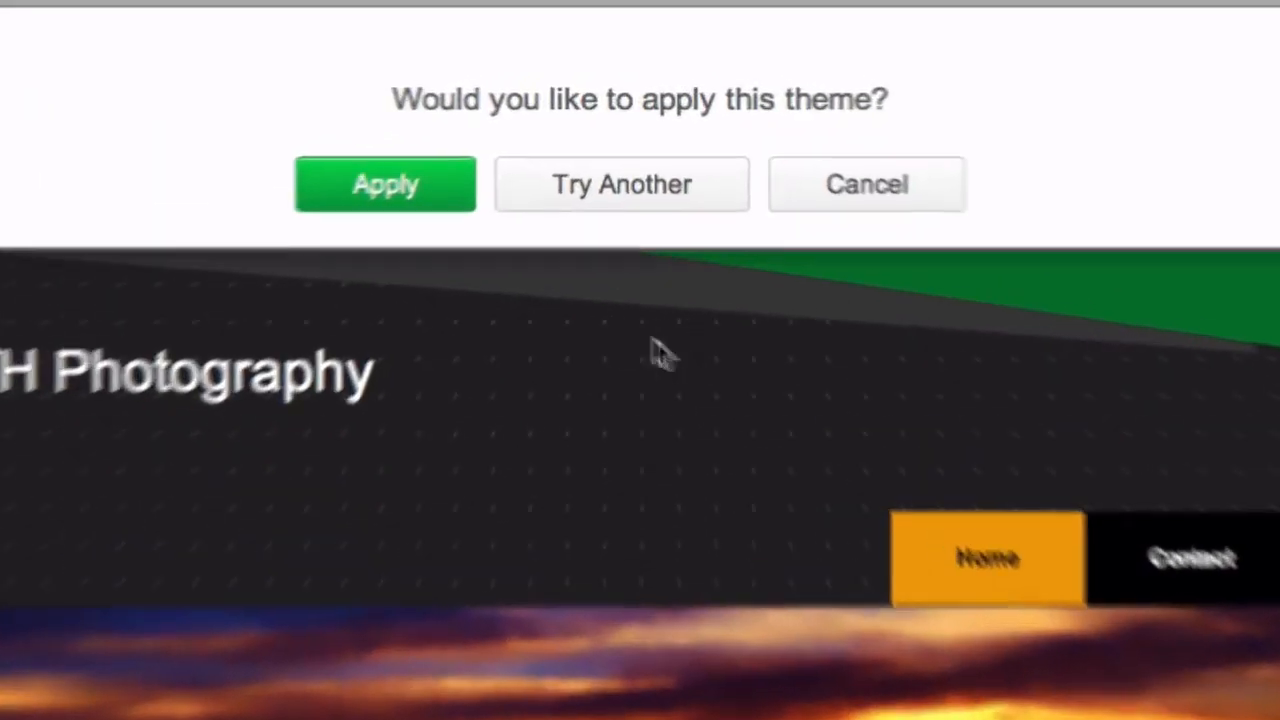
{"action": "left_click", "coordinate": [385, 184]}
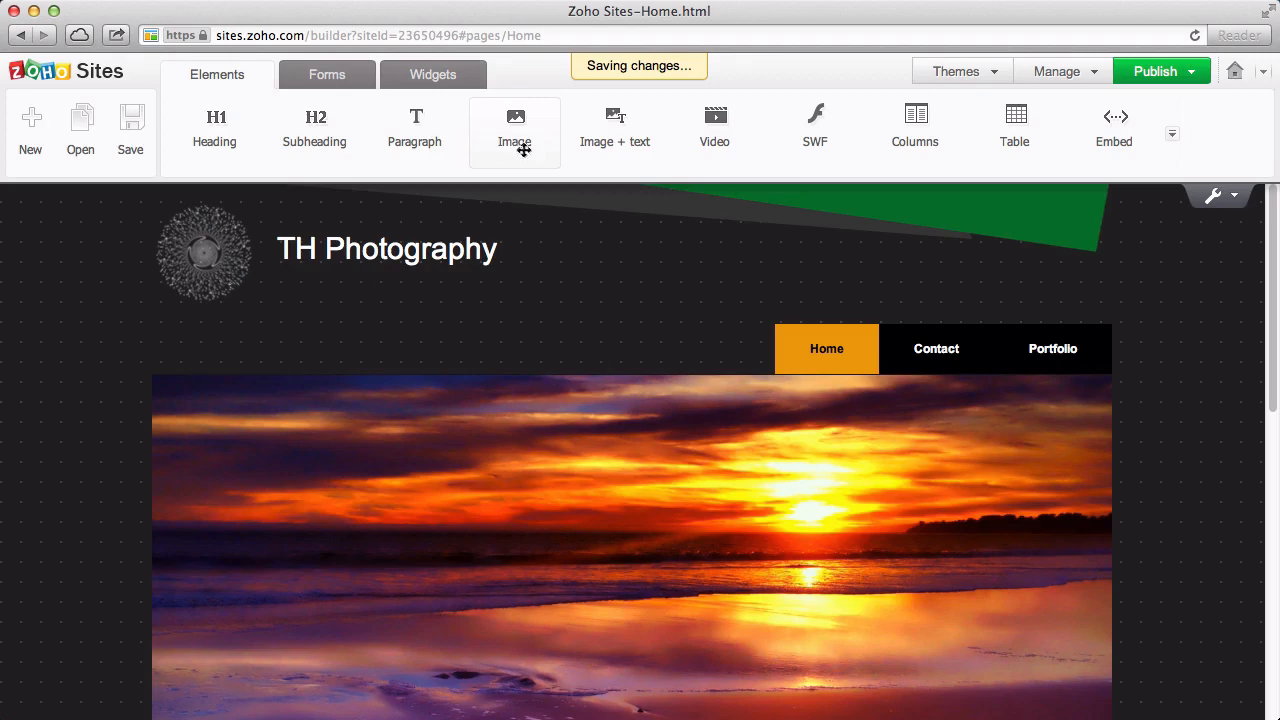
{"action": "mouse_move", "coordinate": [705, 282]}
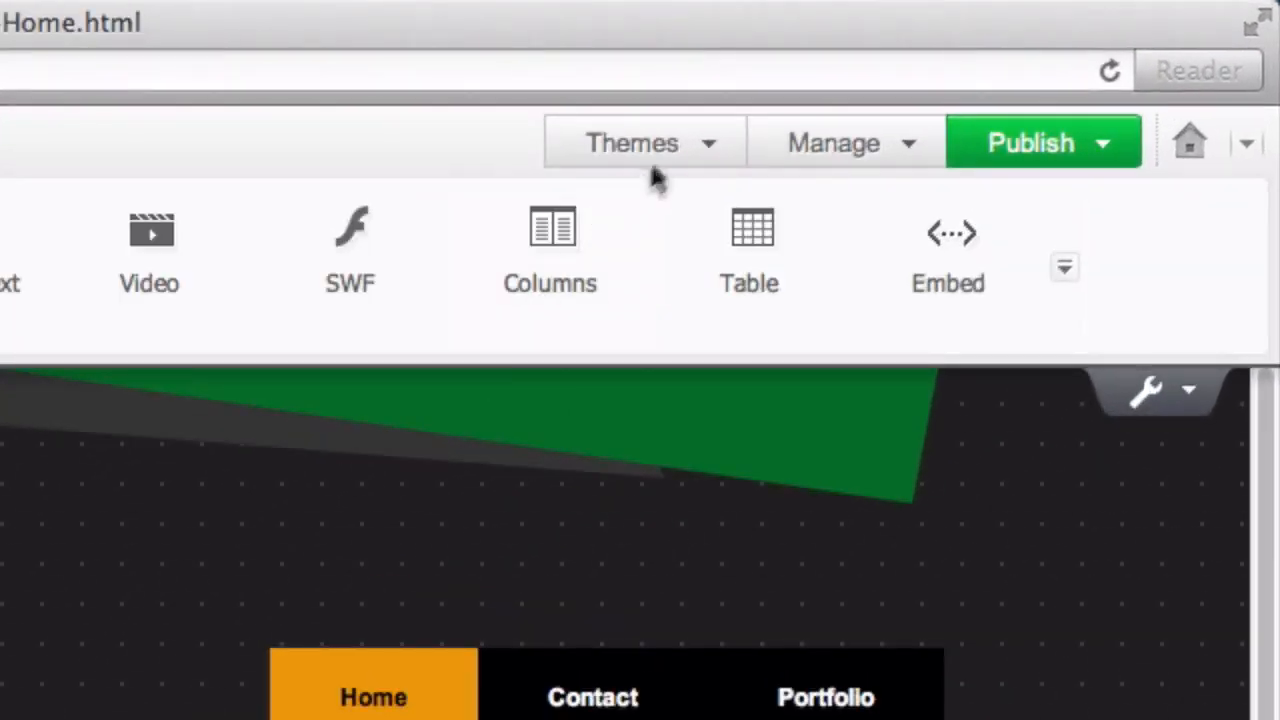
- Open the Theme Visual Editor on Background 1's pattern and image settings
{"action": "left_click", "coordinate": [643, 142]}
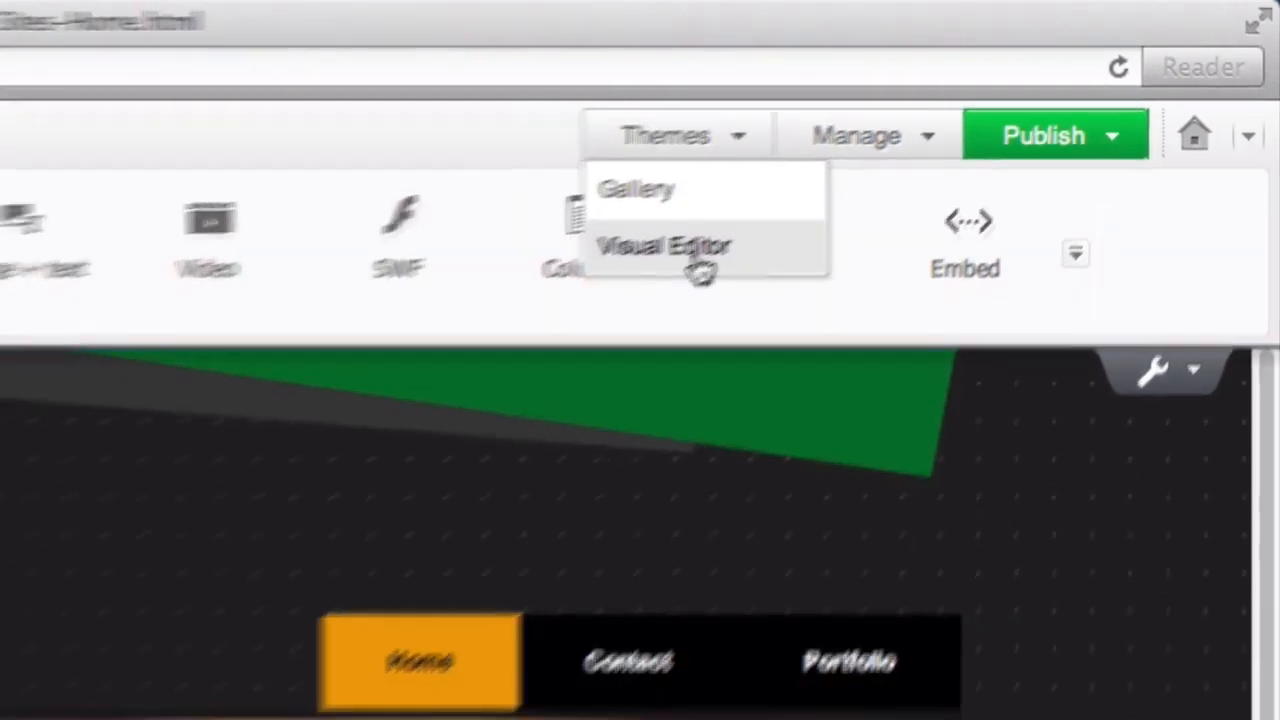
{"action": "left_click", "coordinate": [663, 244]}
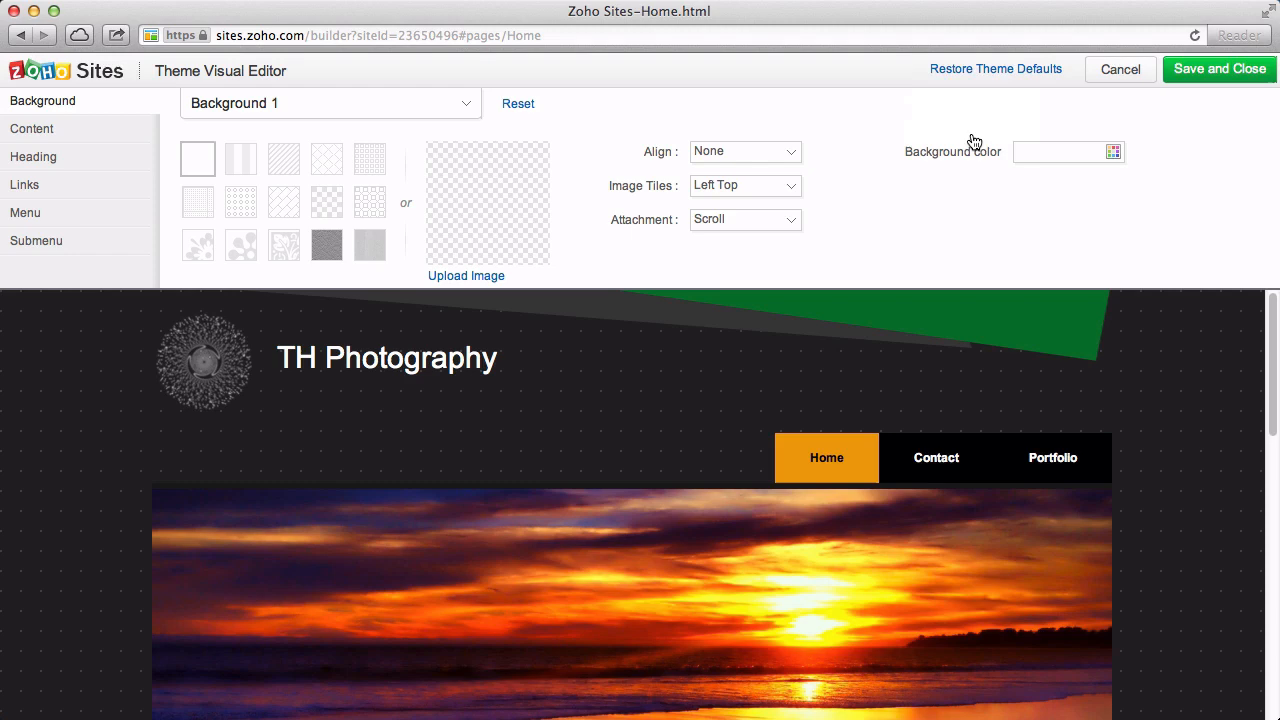
{"action": "mouse_move", "coordinate": [90, 118]}
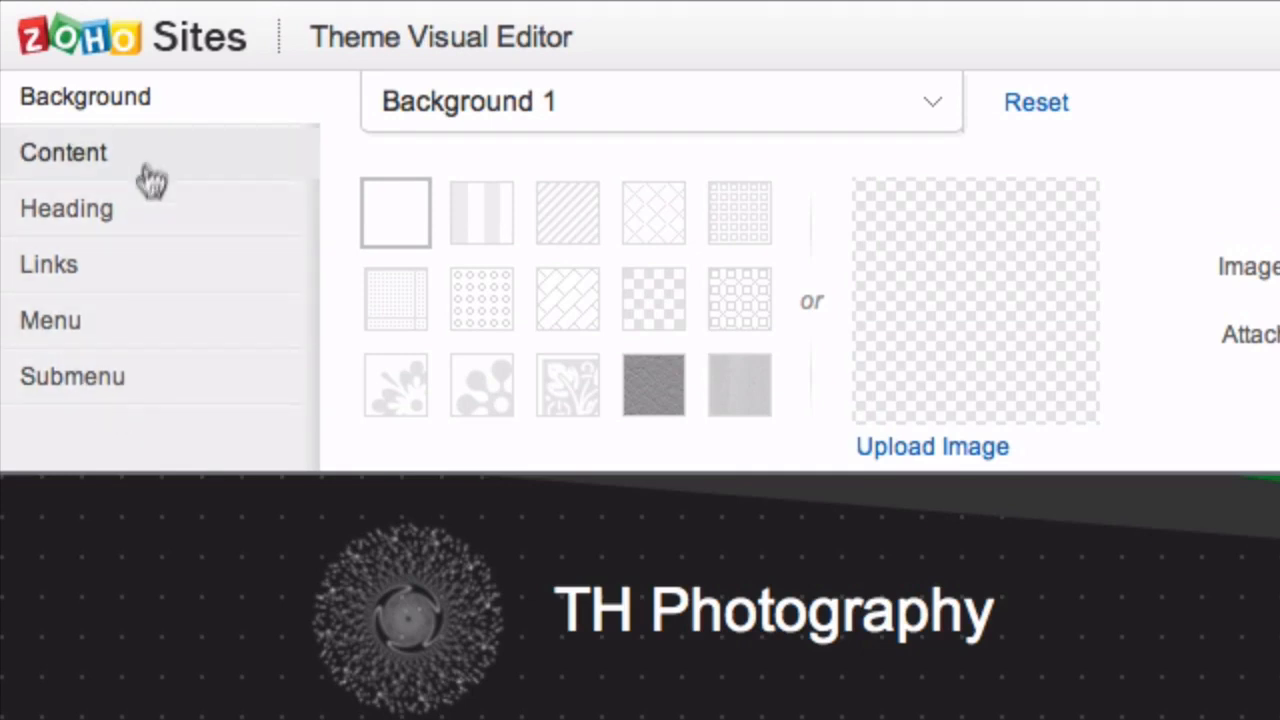
{"action": "left_click", "coordinate": [660, 101]}
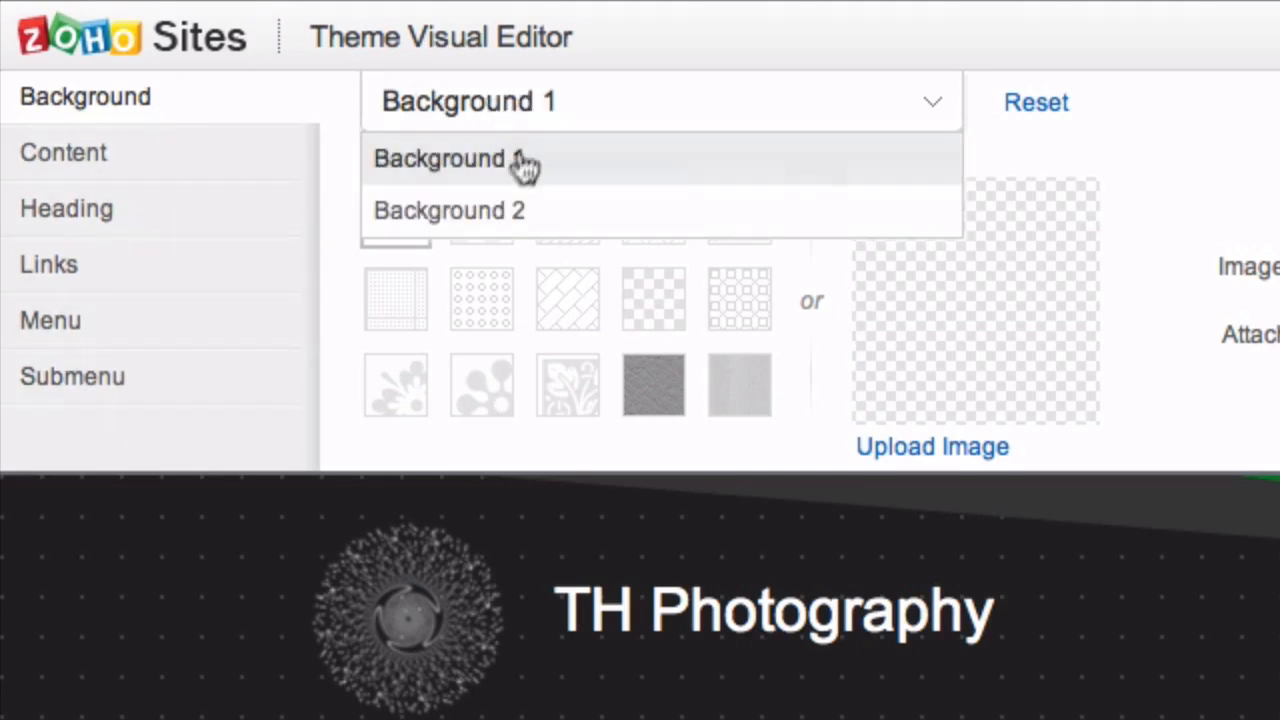
{"action": "left_click", "coordinate": [438, 158]}
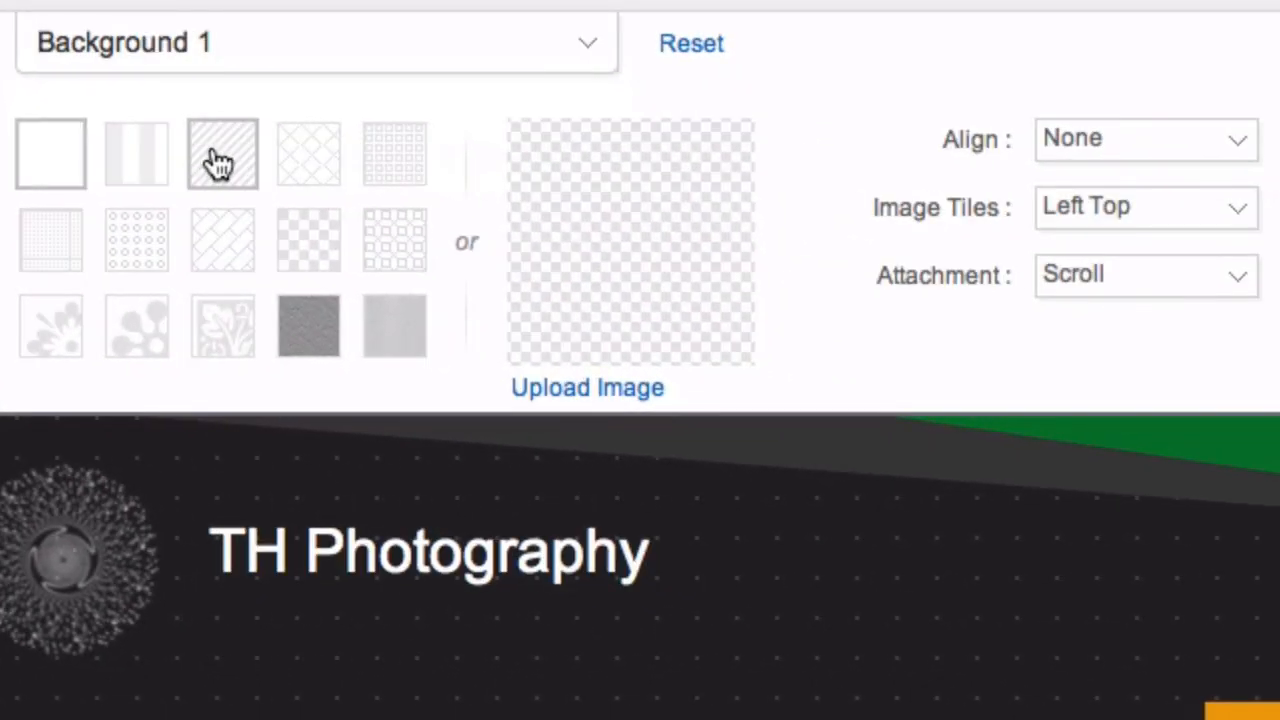
{"action": "mouse_move", "coordinate": [255, 100]}
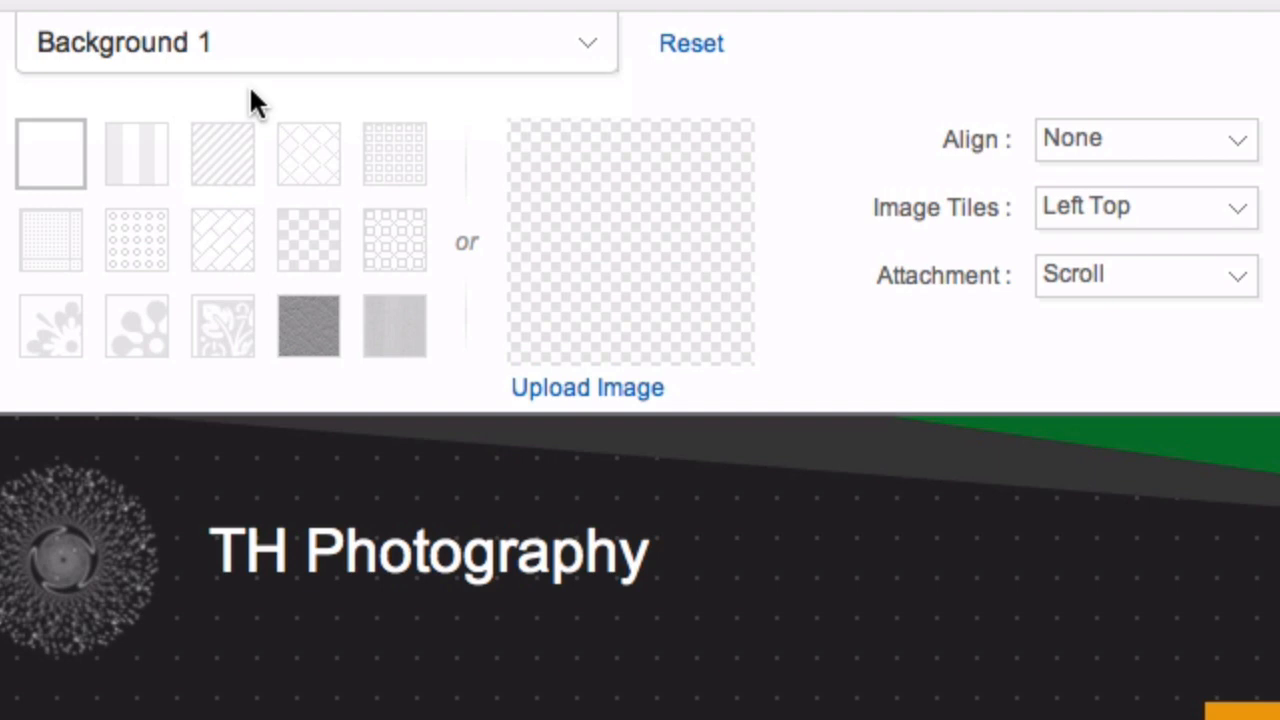
{"action": "mouse_move", "coordinate": [155, 110]}
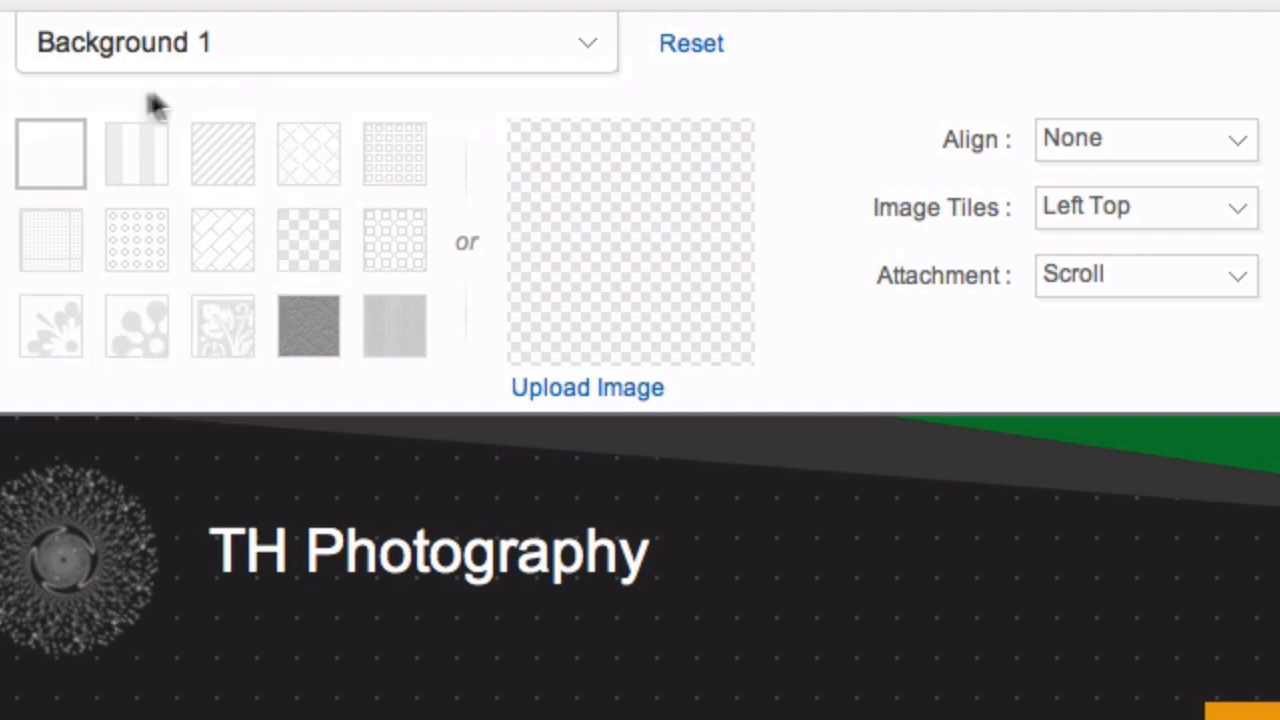
{"action": "mouse_move", "coordinate": [195, 105]}
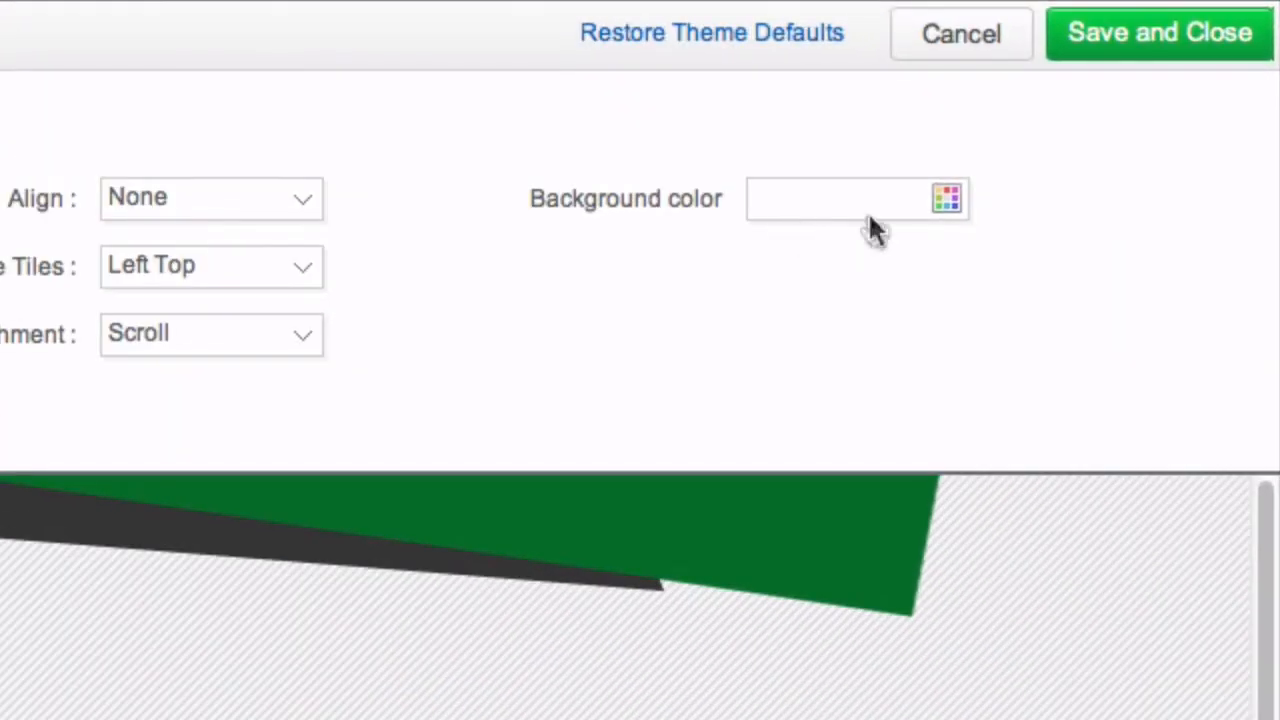
- Set Background 1's colour to grey #6E6E6E
{"action": "left_click", "coordinate": [946, 197]}
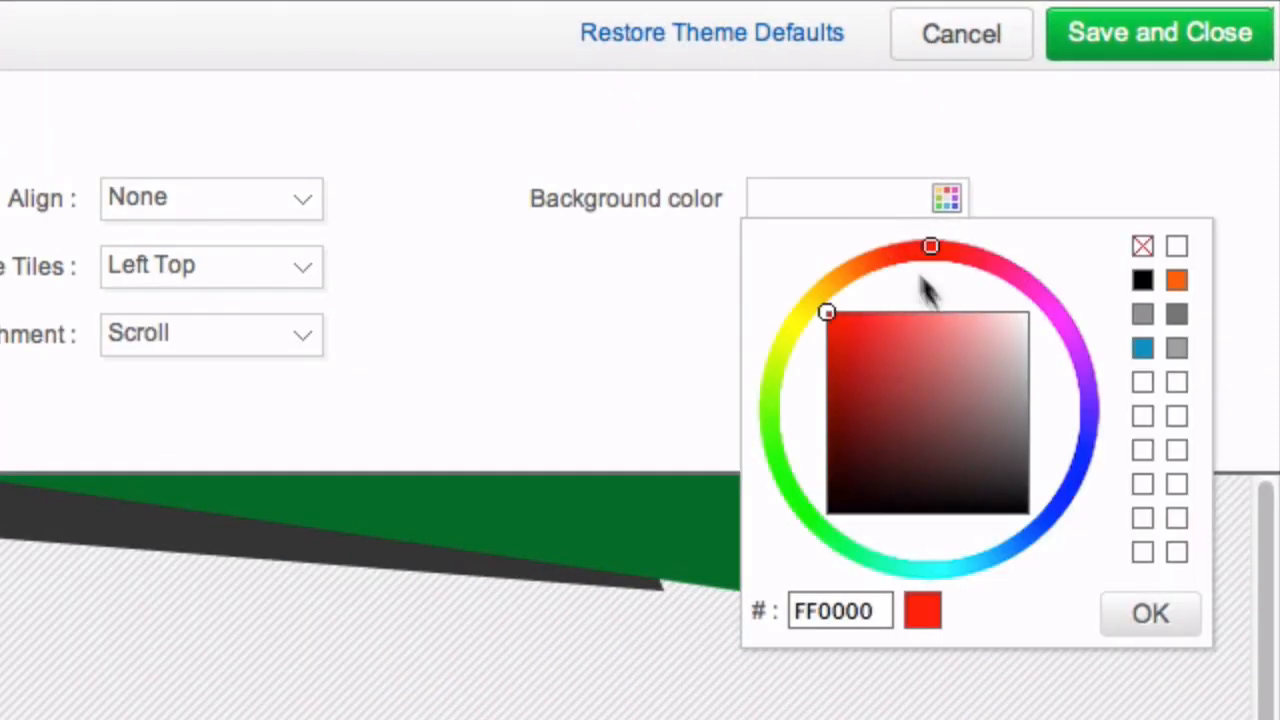
{"action": "left_click", "coordinate": [1026, 426]}
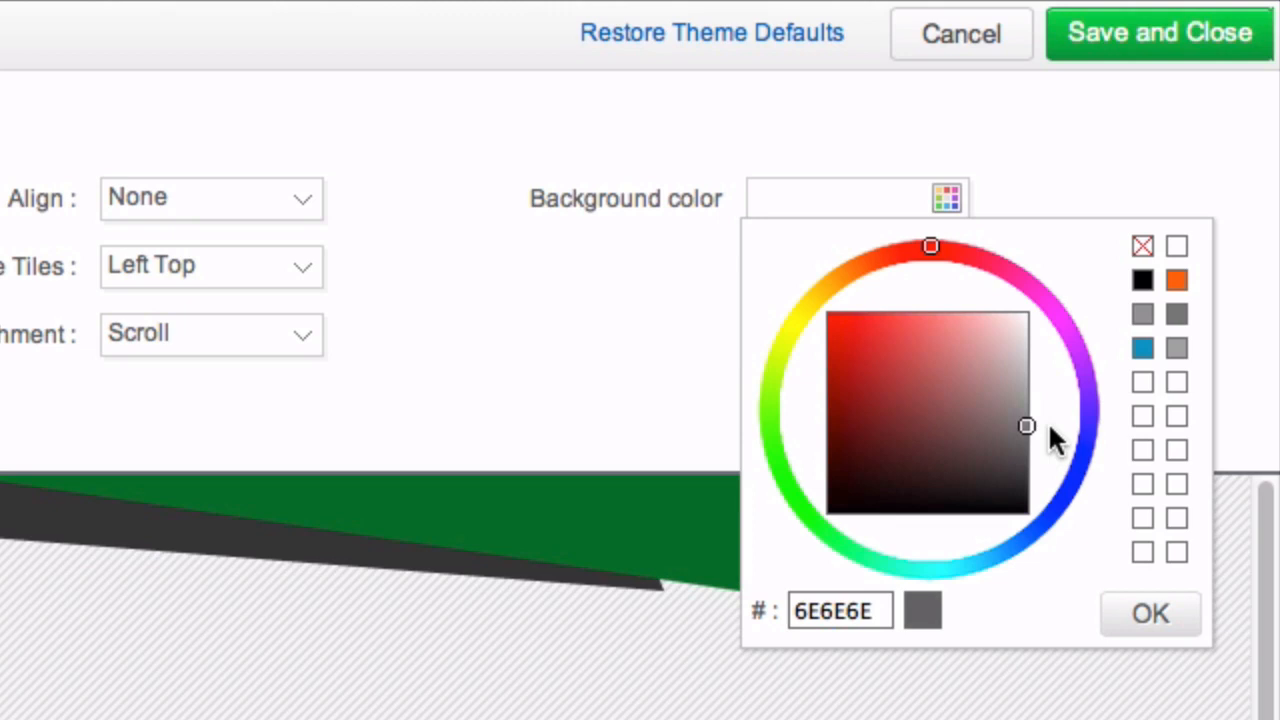
{"action": "left_click", "coordinate": [840, 611]}
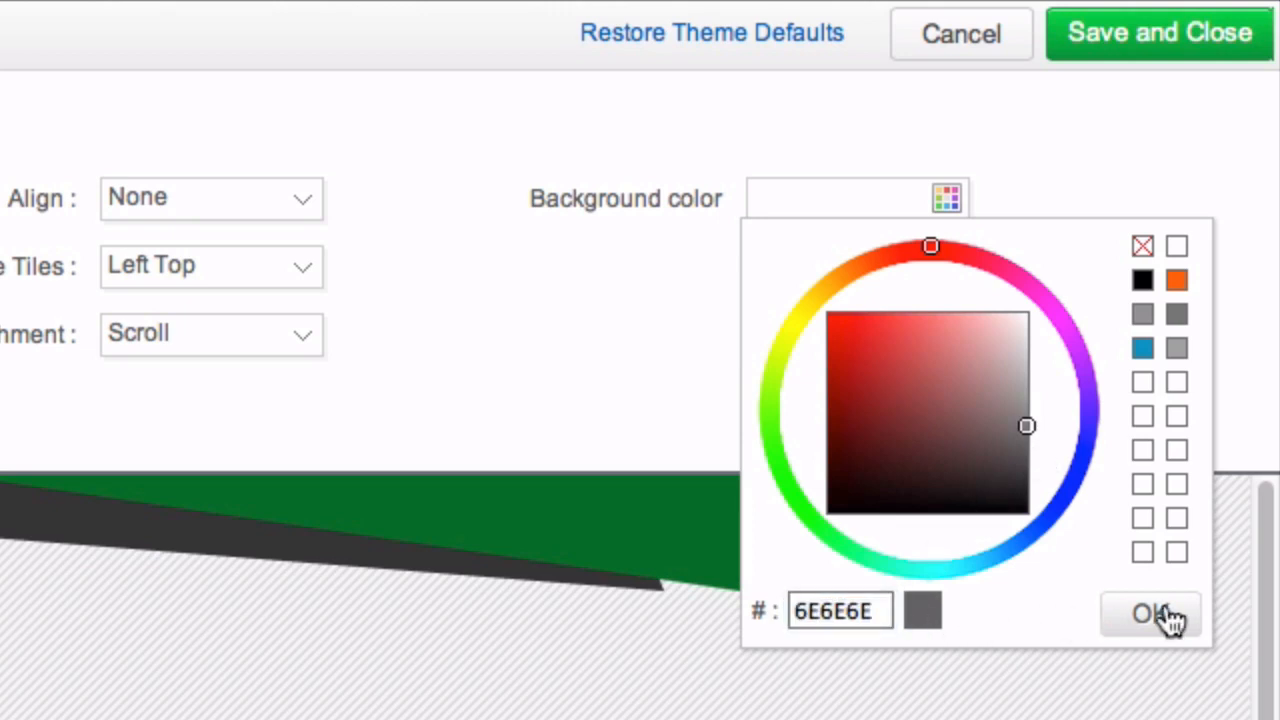
{"action": "left_click", "coordinate": [1150, 613]}
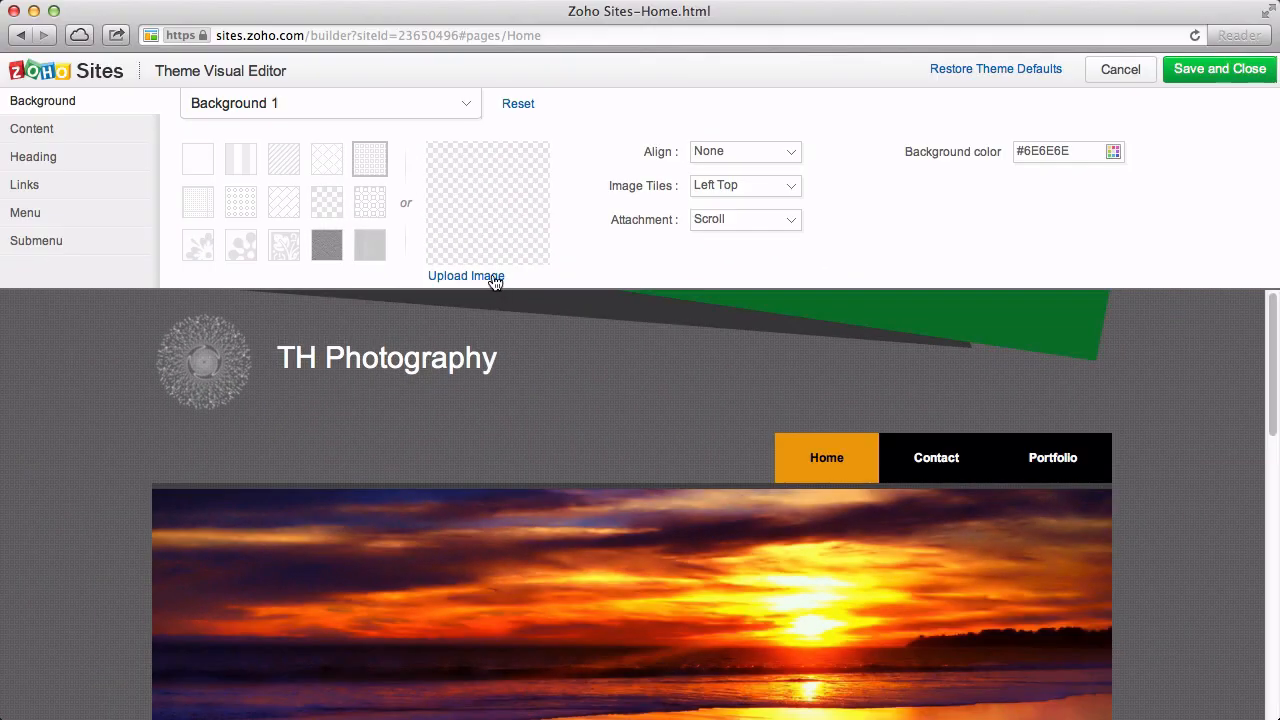
- Replace the blue swirl background image with the black-and-white geometric pattern image
{"action": "left_click", "coordinate": [466, 275]}
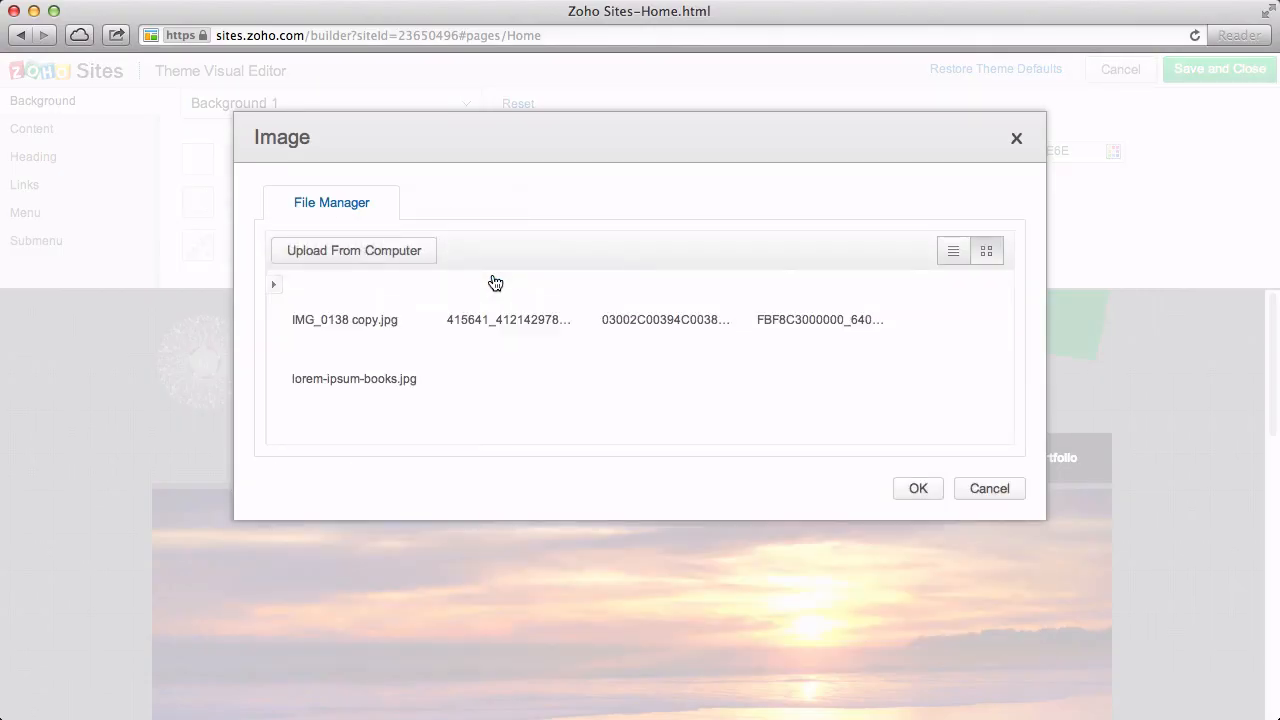
{"action": "left_click", "coordinate": [986, 250]}
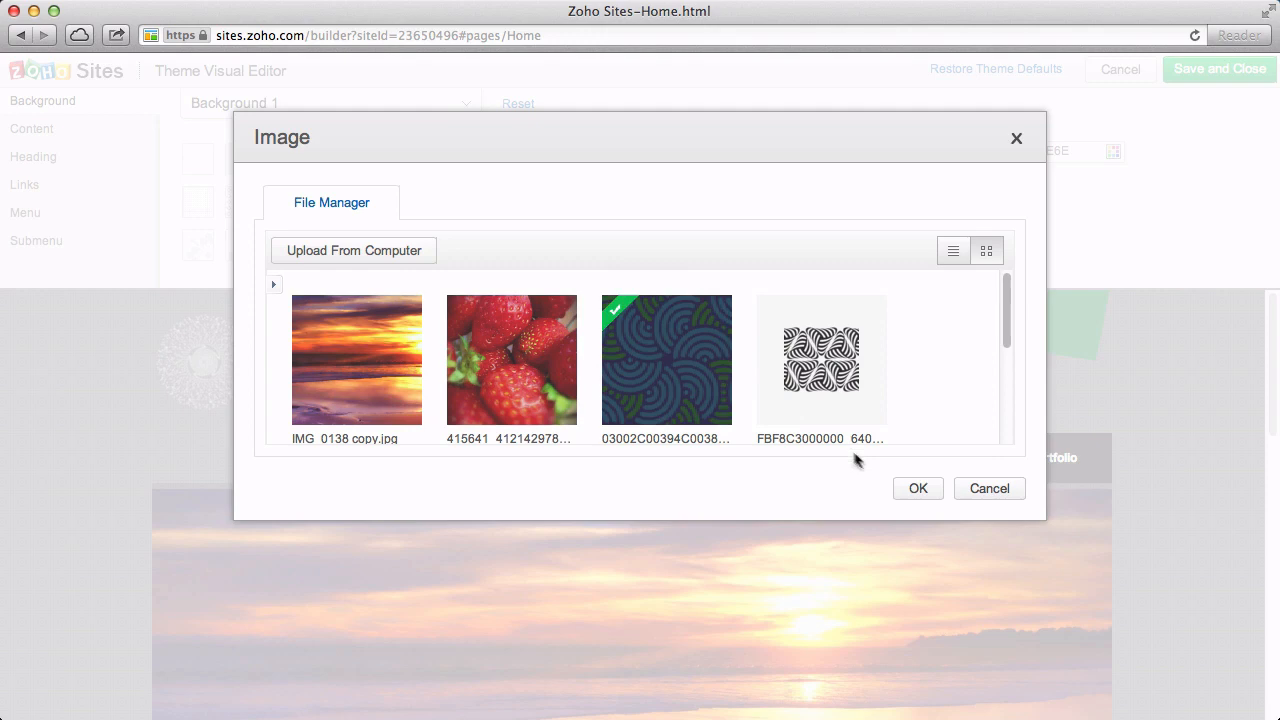
{"action": "left_click", "coordinate": [917, 488]}
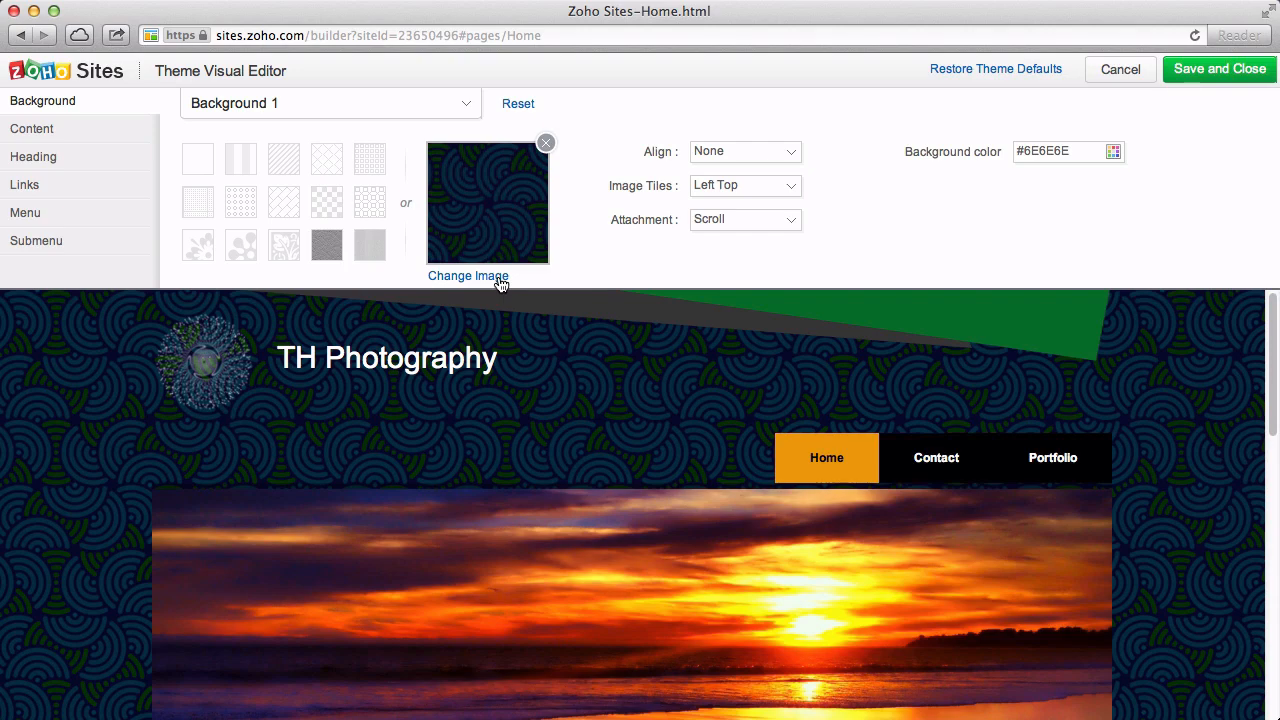
{"action": "left_click", "coordinate": [468, 276]}
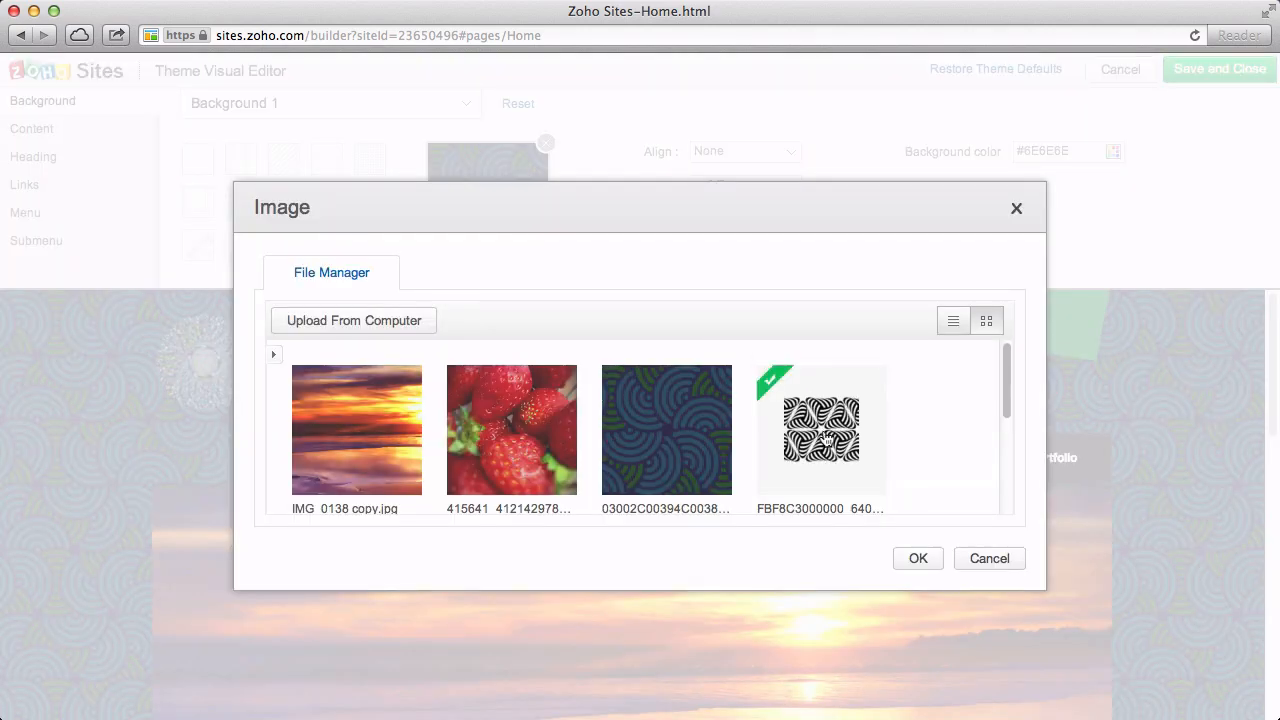
{"action": "left_click", "coordinate": [917, 558]}
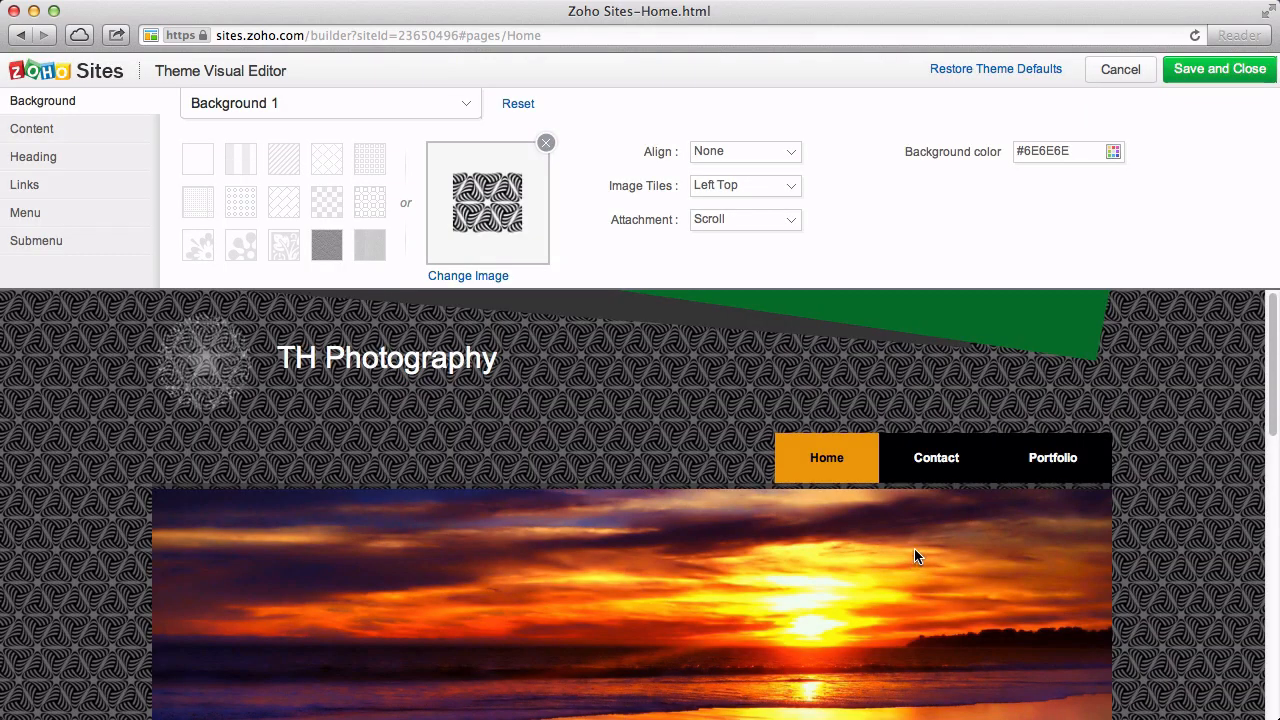
{"action": "mouse_move", "coordinate": [487, 325]}
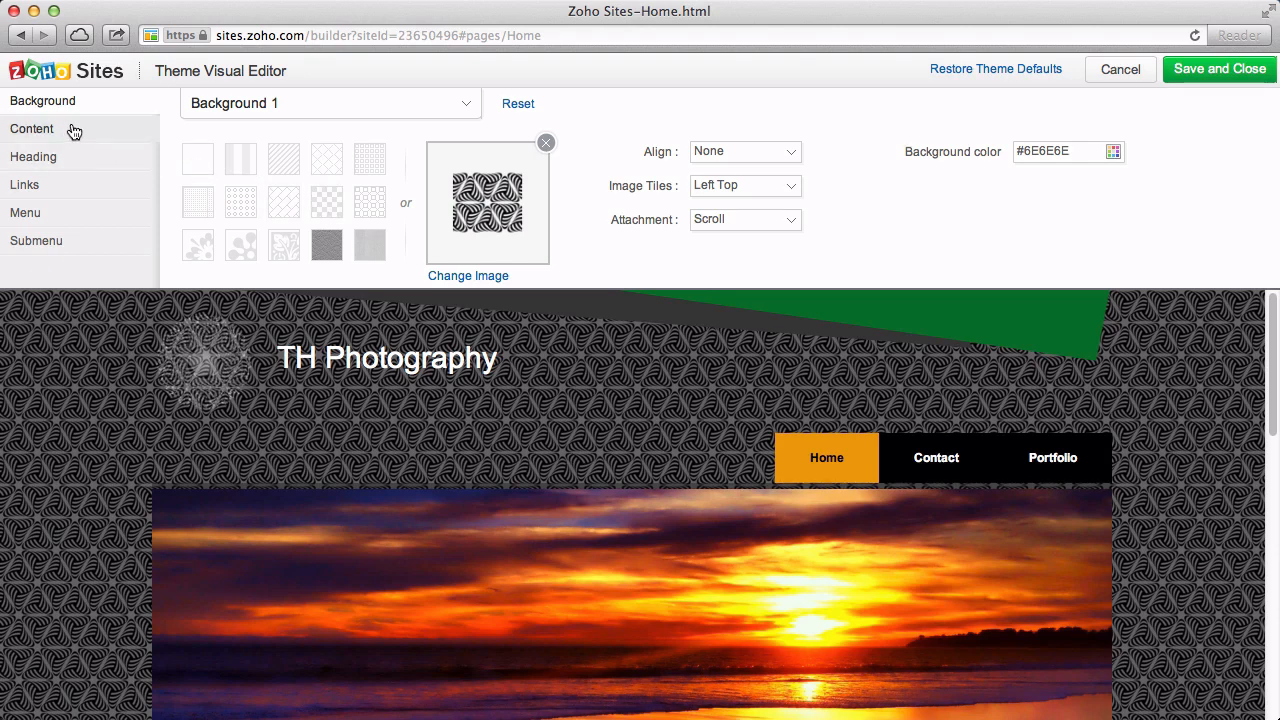
- Show the Content settings for Body font family, size and colour
{"action": "left_click", "coordinate": [31, 128]}
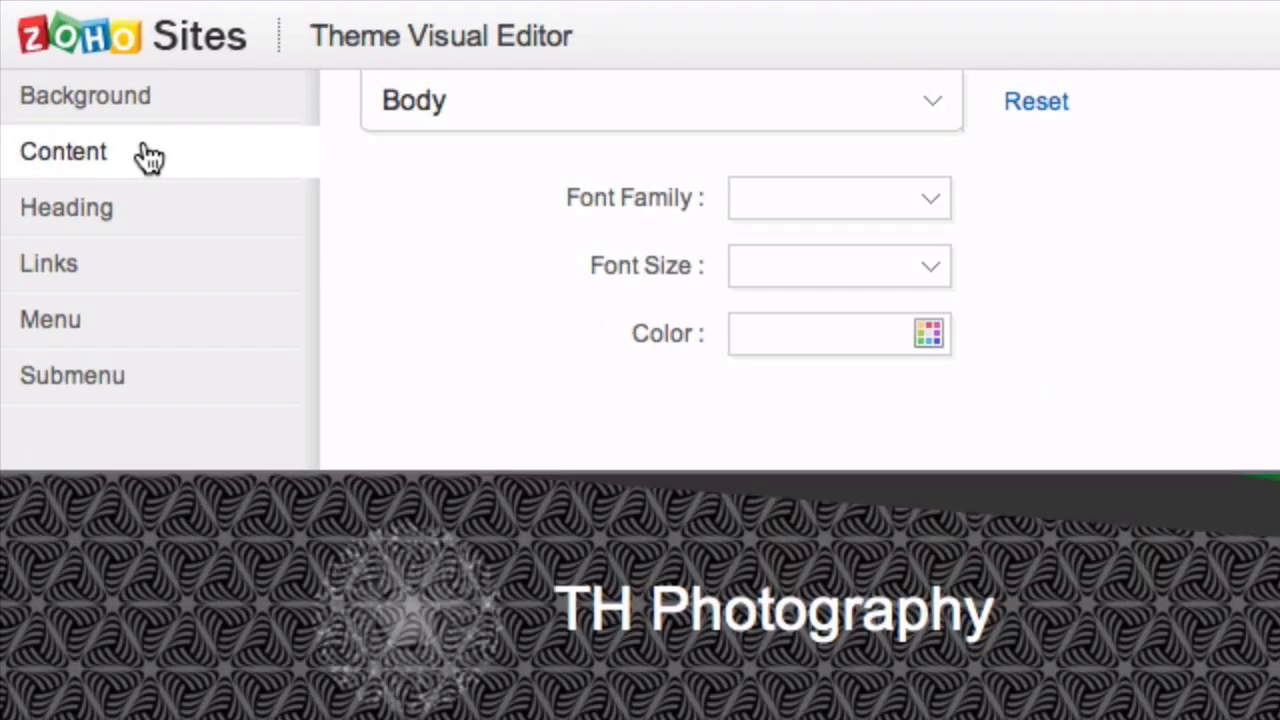
{"action": "mouse_move", "coordinate": [665, 120]}
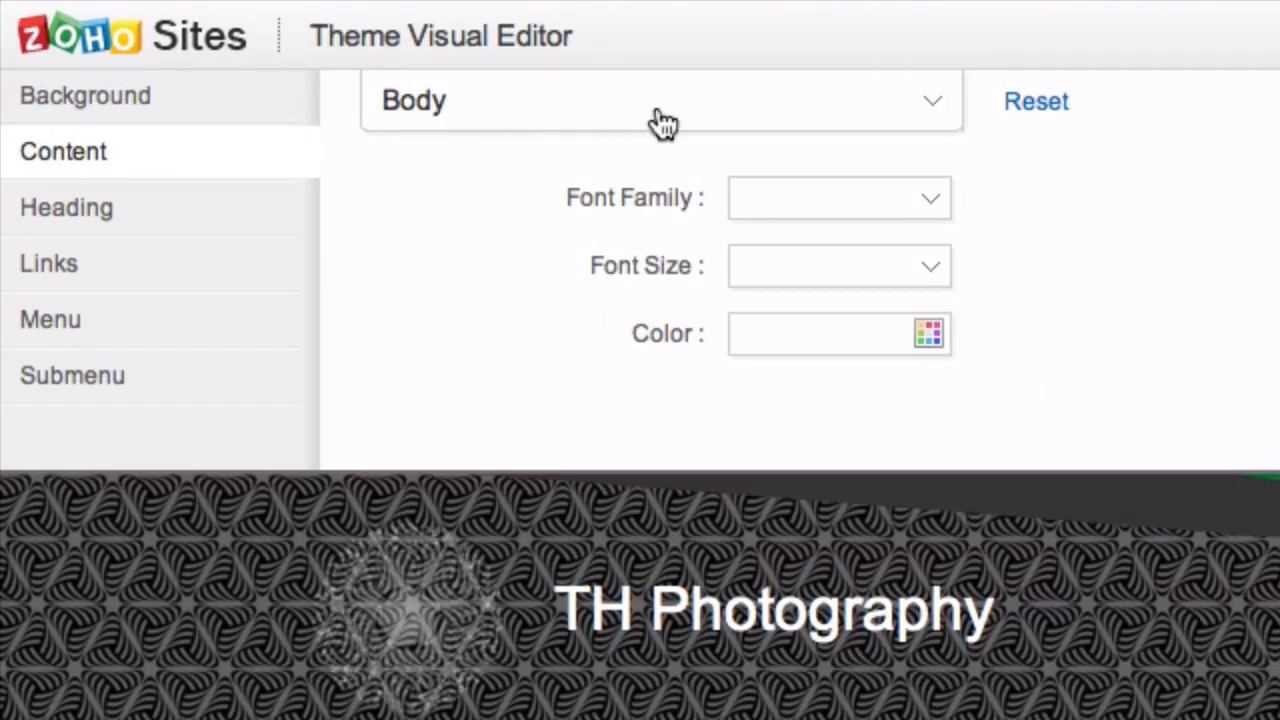
{"action": "mouse_move", "coordinate": [835, 290]}
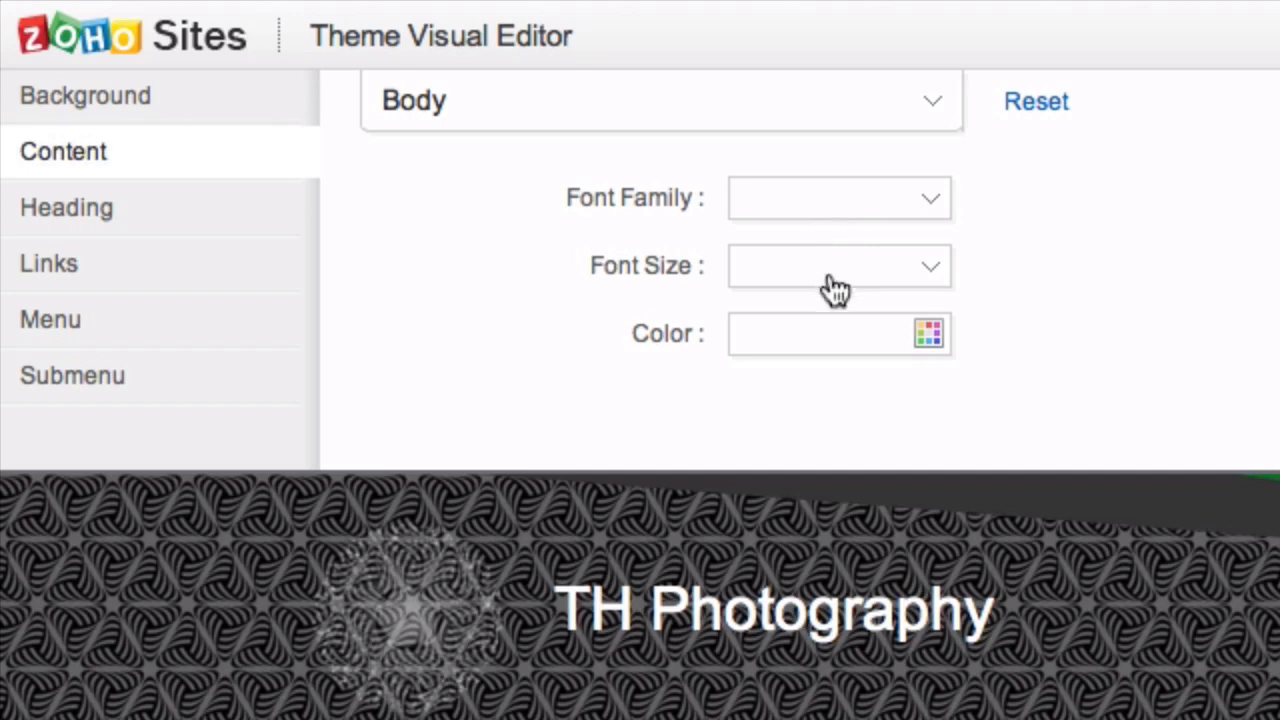
{"action": "mouse_move", "coordinate": [862, 378]}
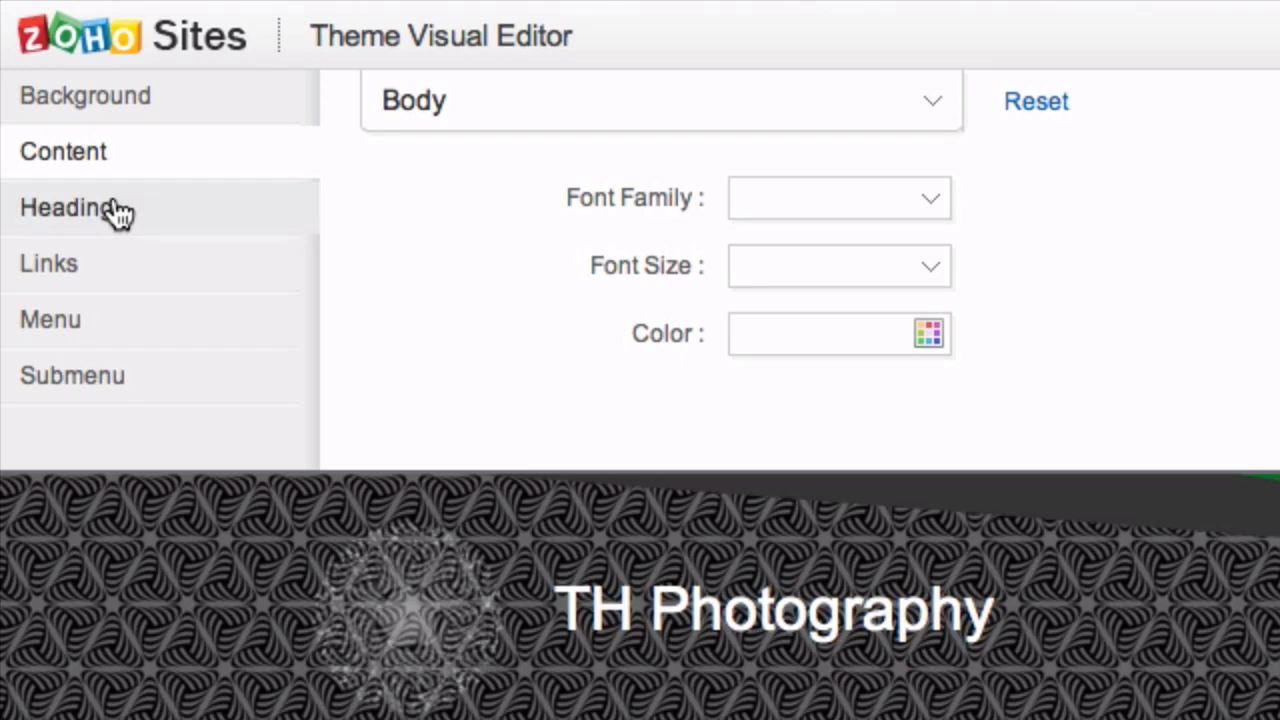
- Review the Heading, Links text decoration and Menu style settings
{"action": "left_click", "coordinate": [68, 207]}
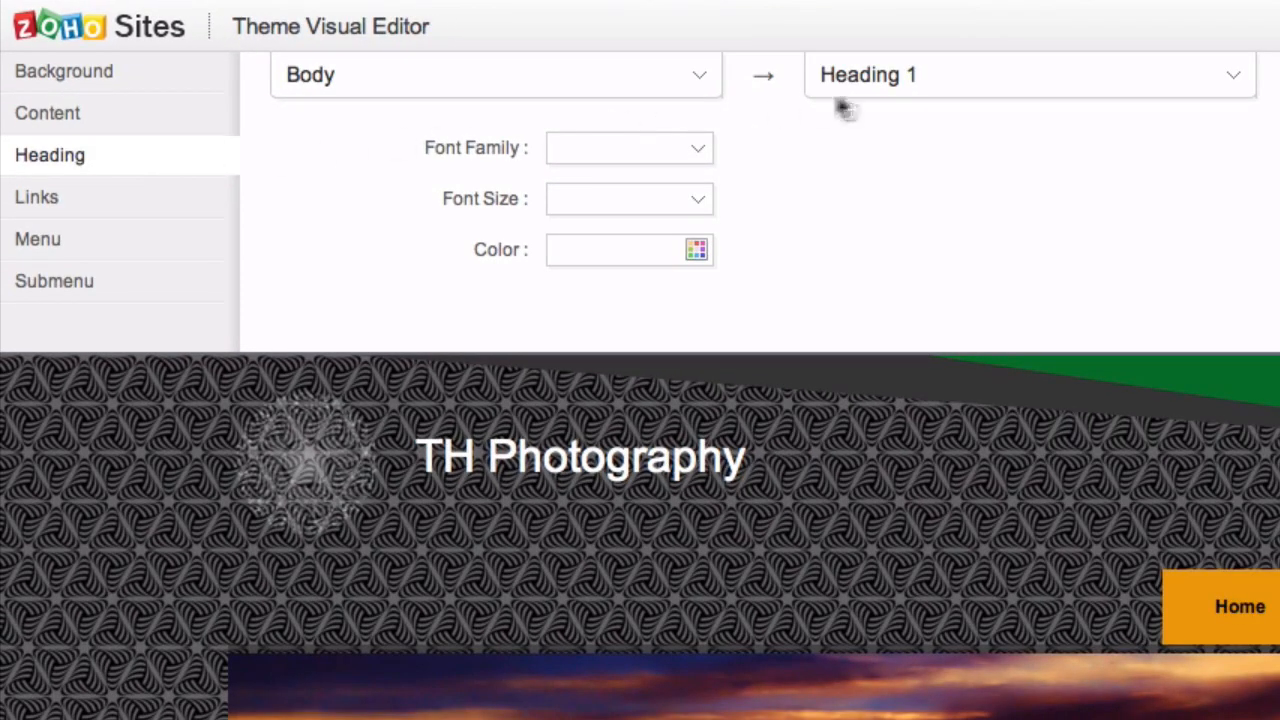
{"action": "left_click", "coordinate": [1028, 74]}
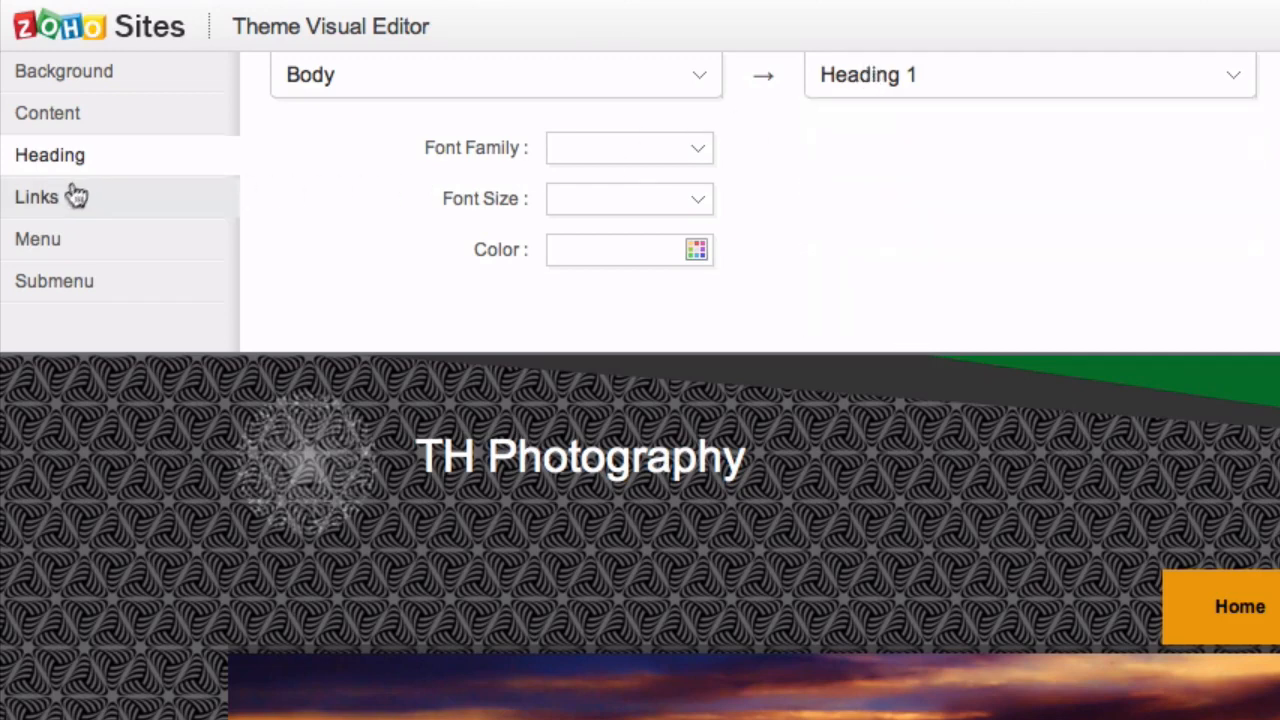
{"action": "left_click", "coordinate": [36, 196]}
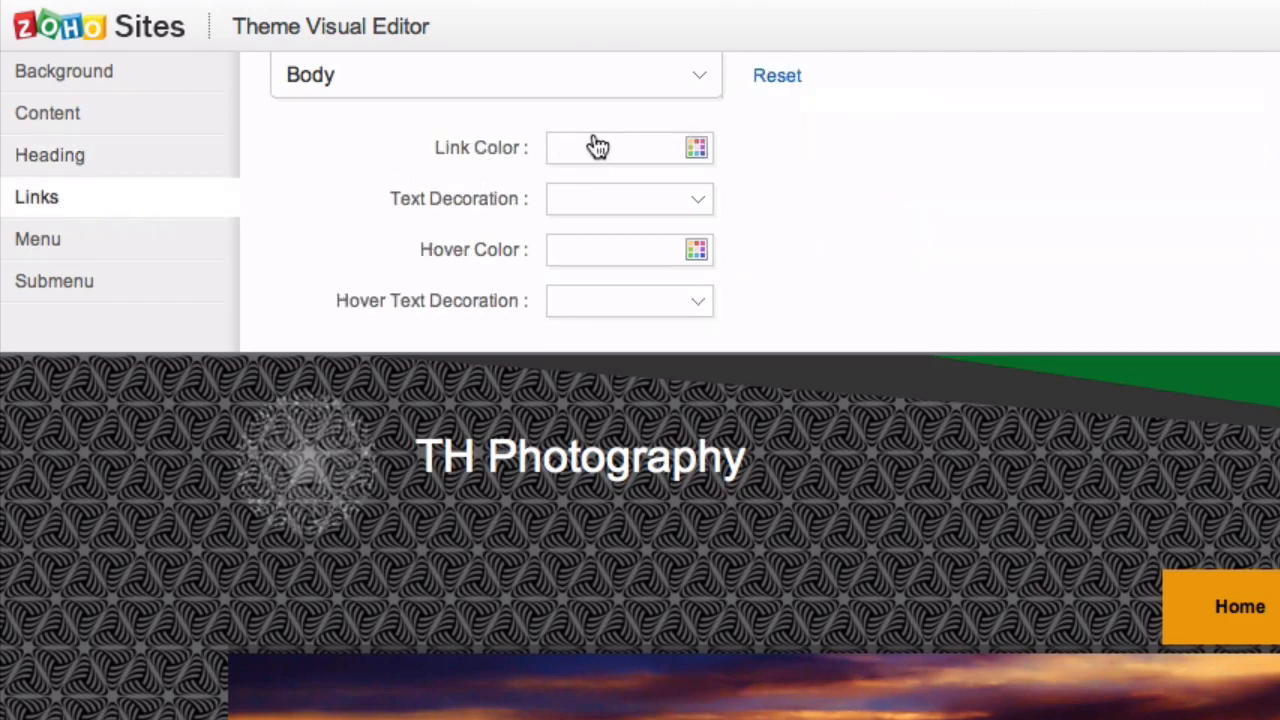
{"action": "left_click", "coordinate": [629, 198]}
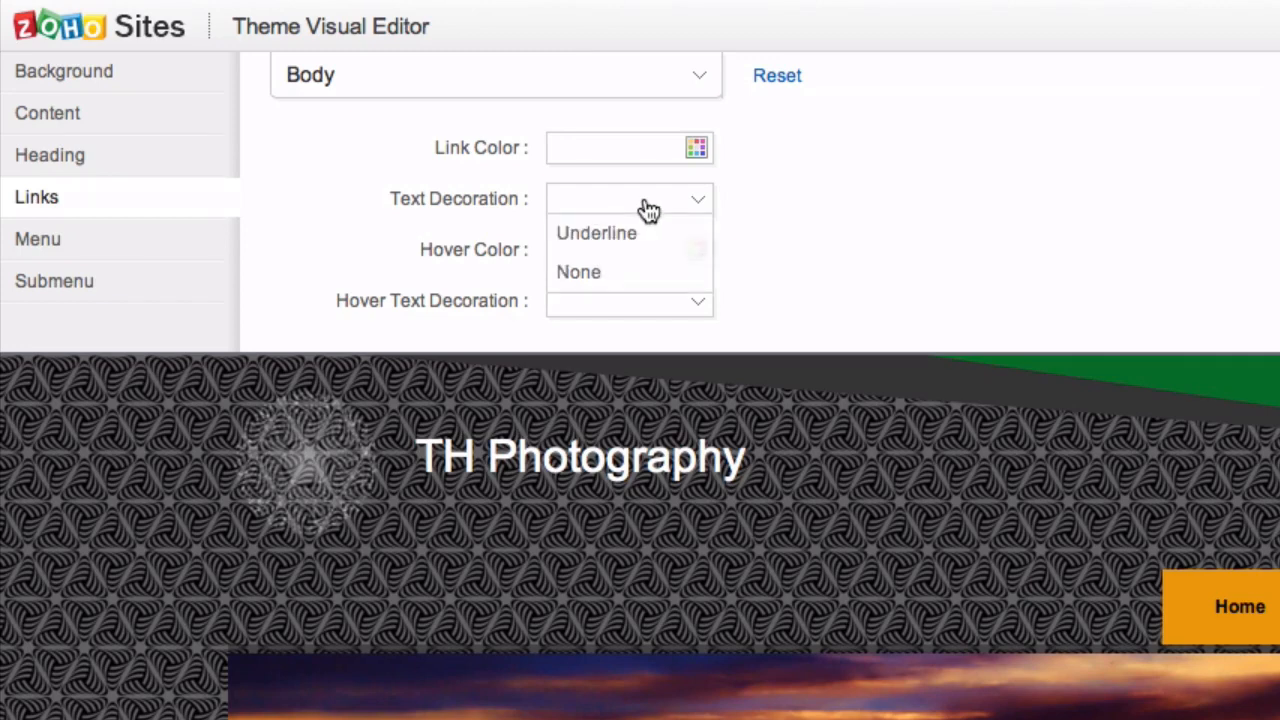
{"action": "mouse_move", "coordinate": [87, 248]}
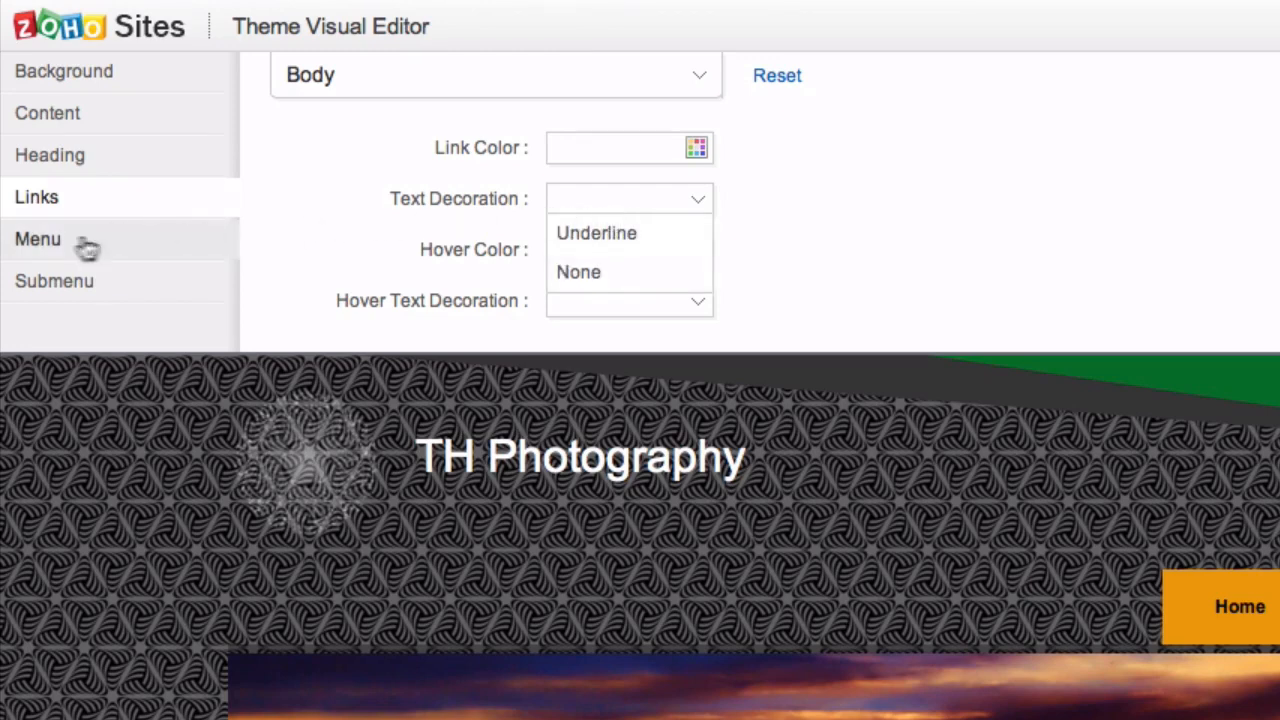
{"action": "left_click", "coordinate": [38, 238]}
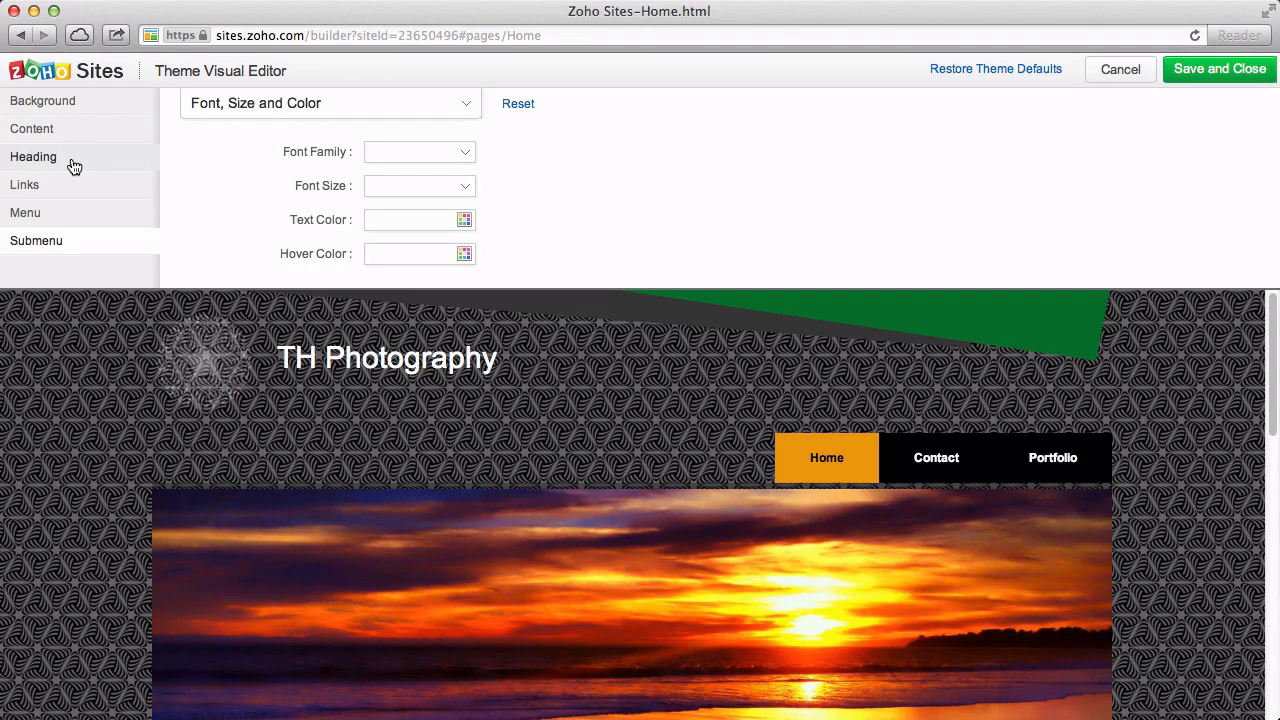
- Set the Heading 1 font family to Trebuchet MS
{"action": "left_click", "coordinate": [33, 156]}
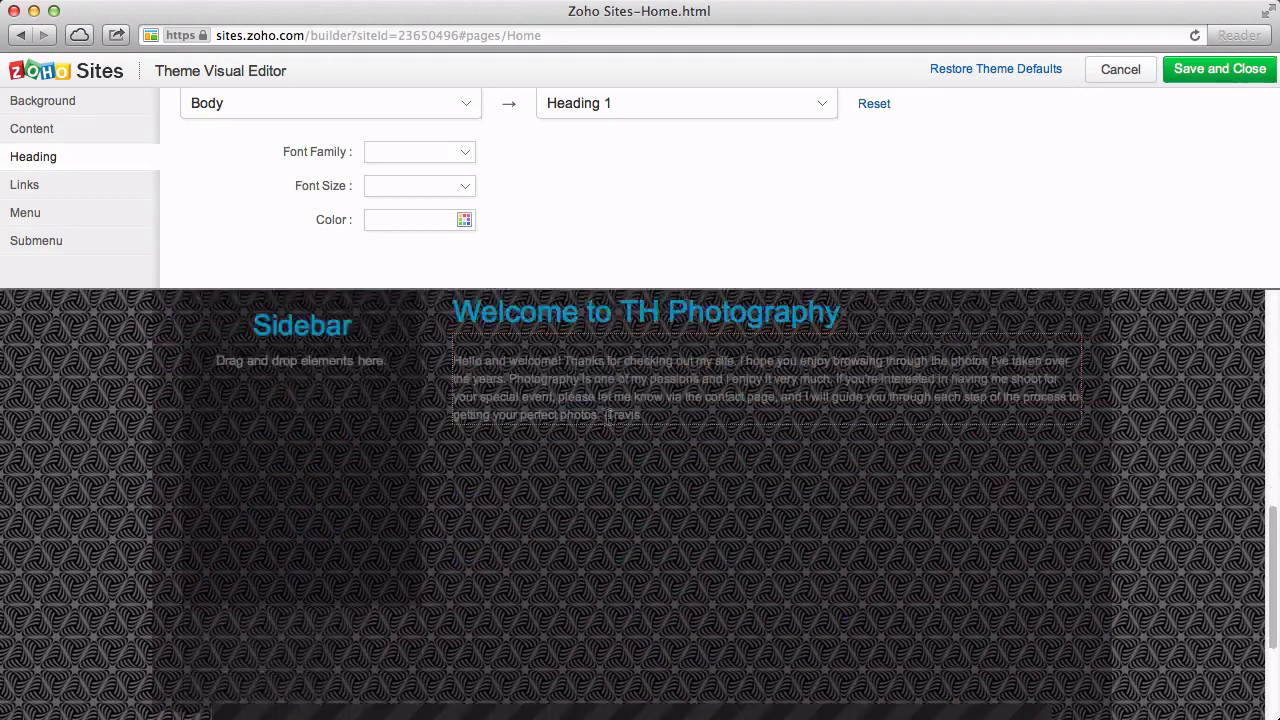
{"action": "left_click", "coordinate": [419, 151]}
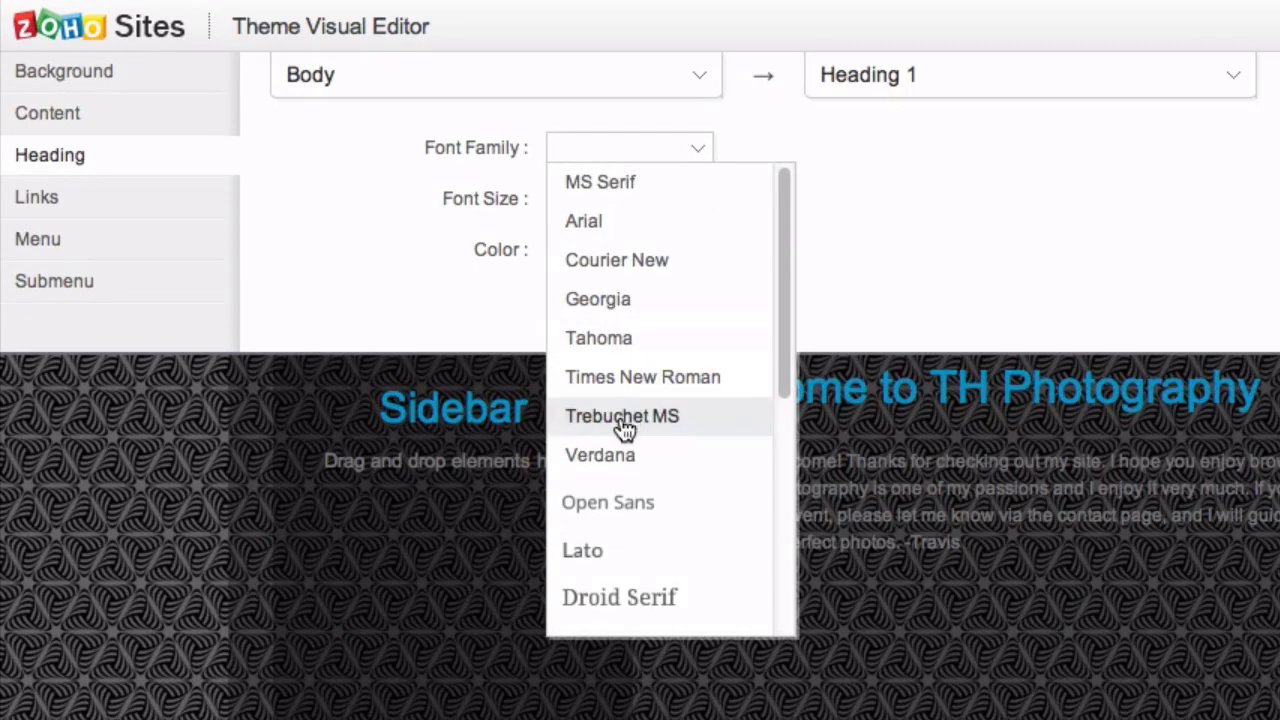
{"action": "left_click", "coordinate": [622, 416]}
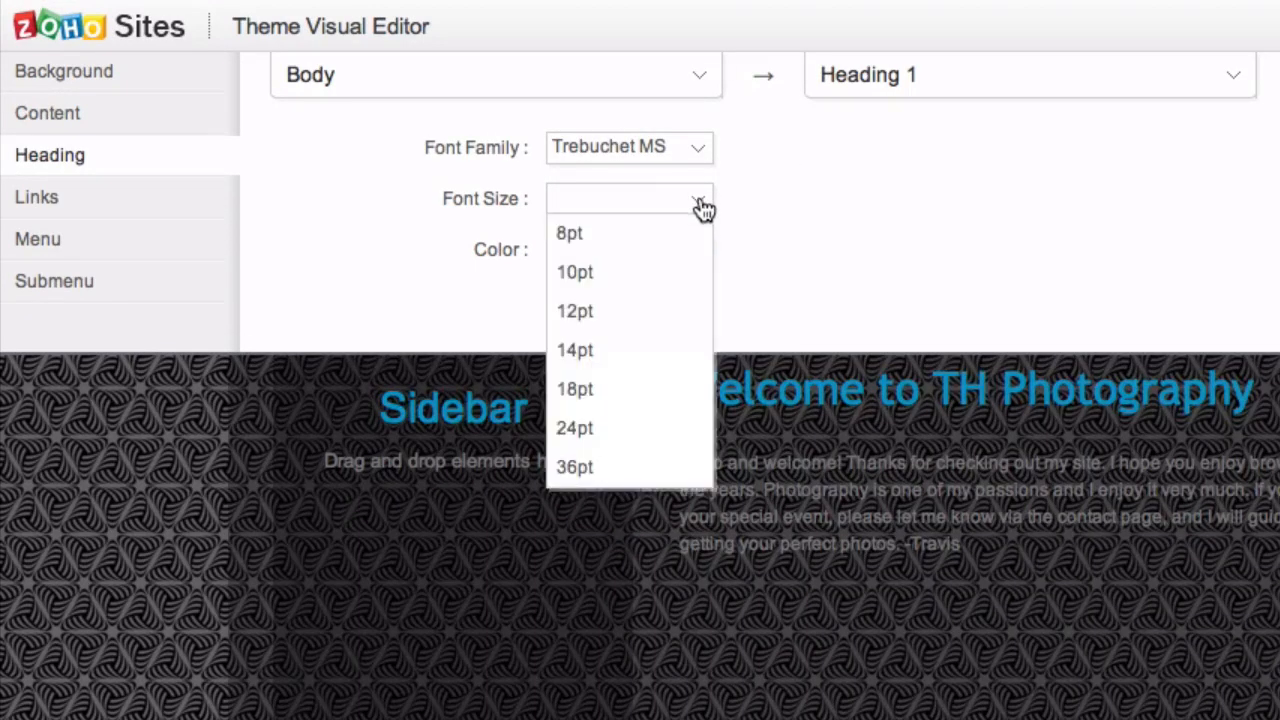
{"action": "mouse_move", "coordinate": [611, 311]}
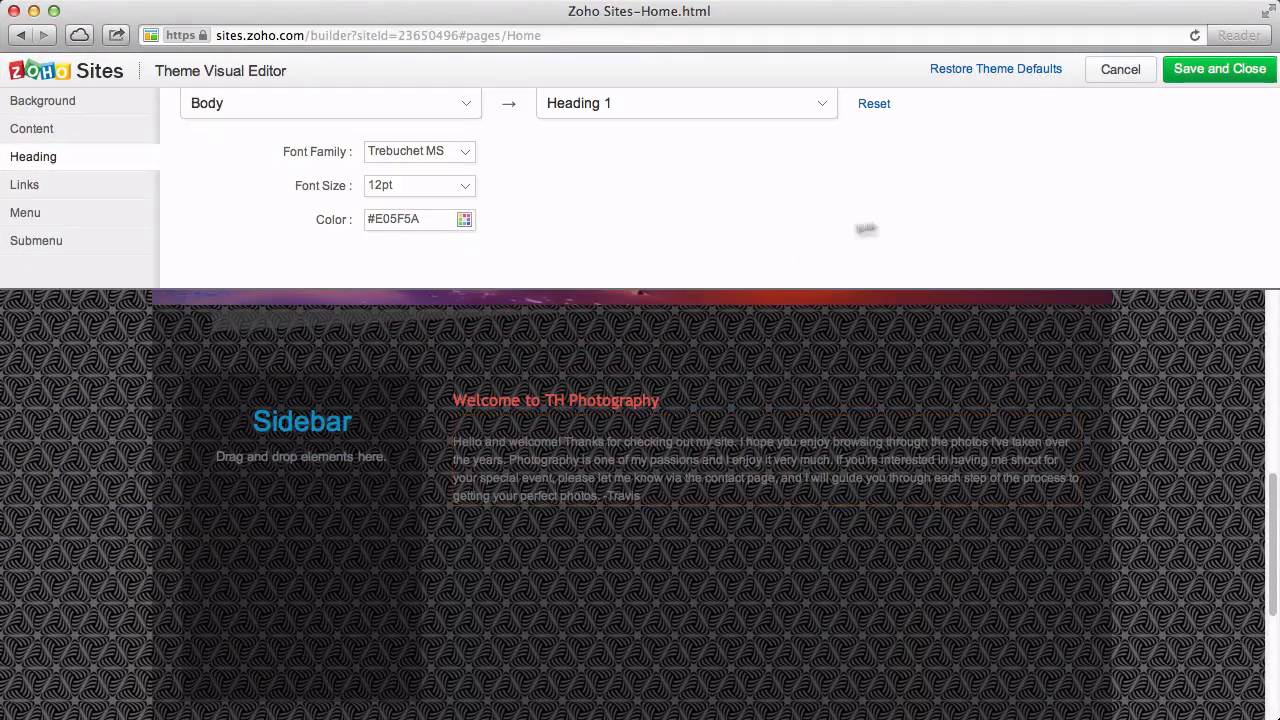
- Save the theme, then make the 'Your content goes here...' heading green at 24pt
{"action": "left_click", "coordinate": [1219, 69]}
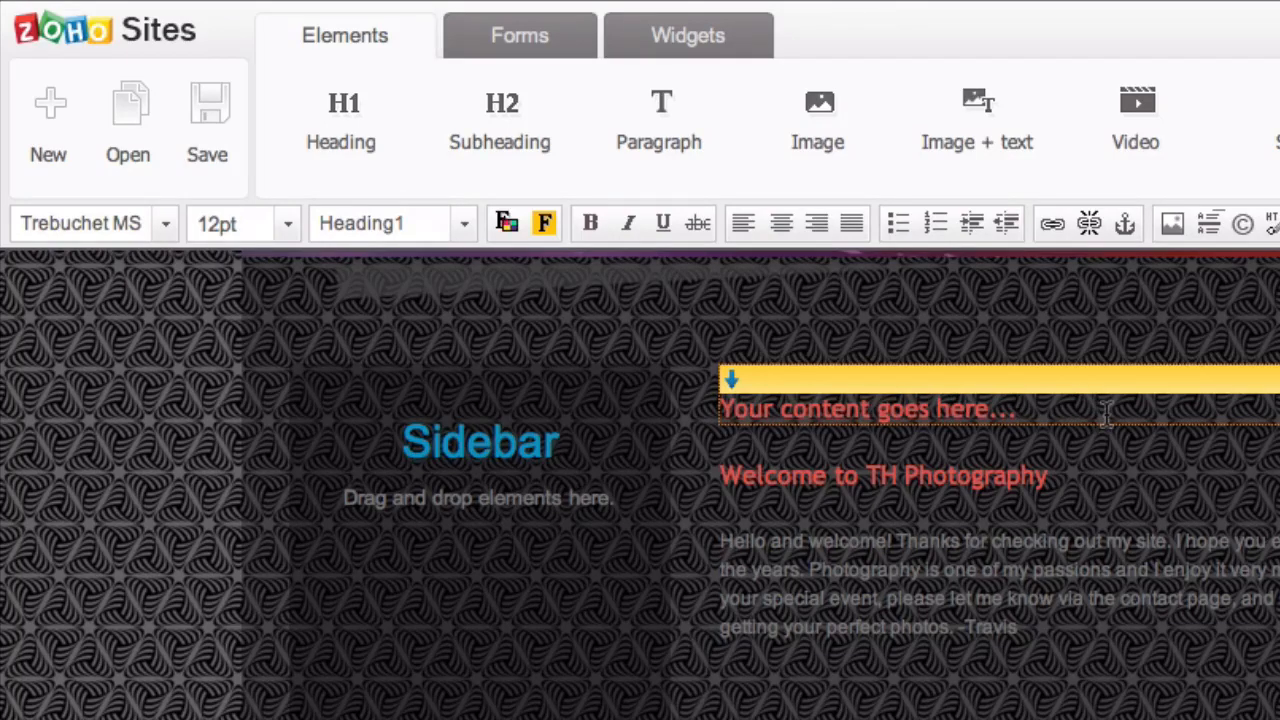
{"action": "triple_click", "coordinate": [865, 409]}
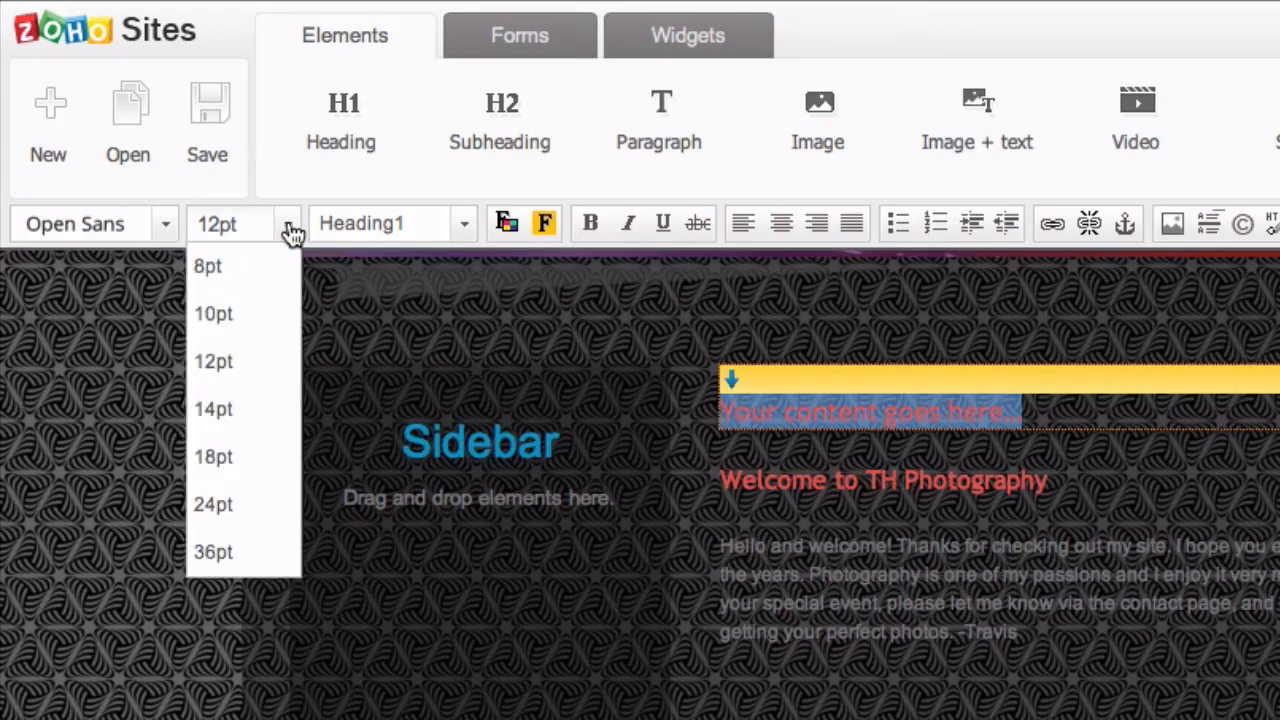
{"action": "left_click", "coordinate": [213, 504]}
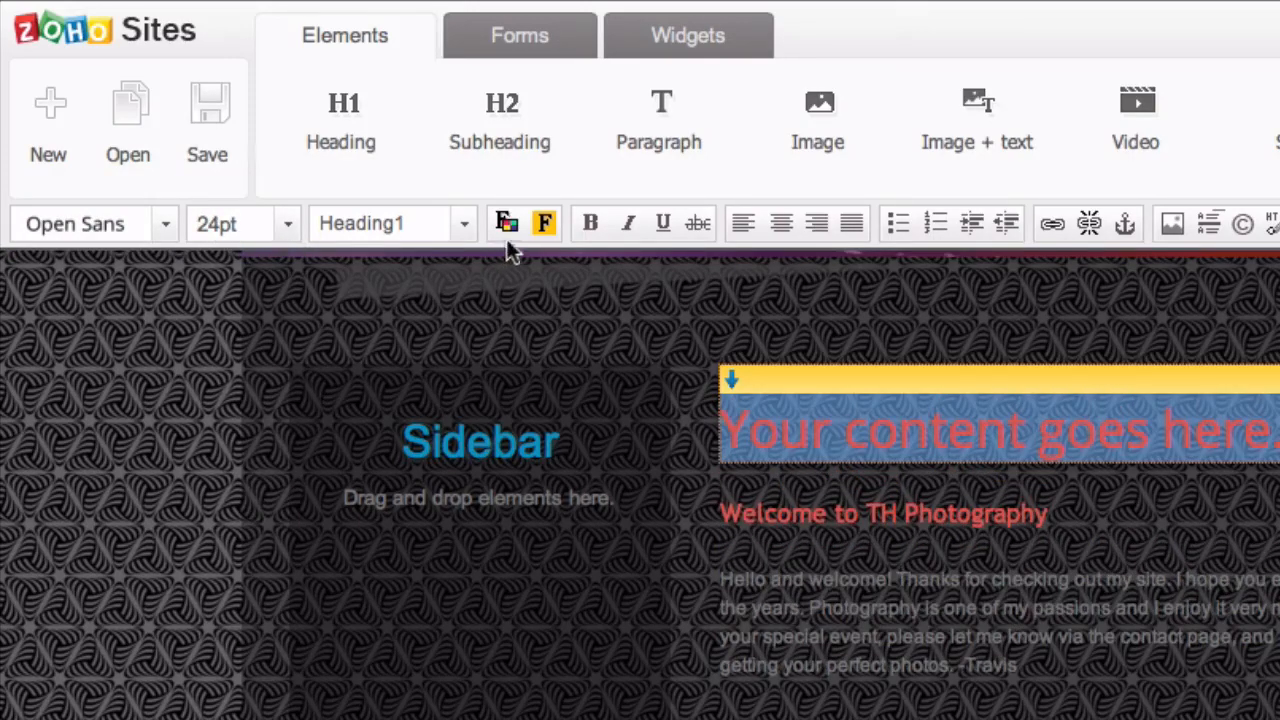
{"action": "left_click", "coordinate": [505, 223]}
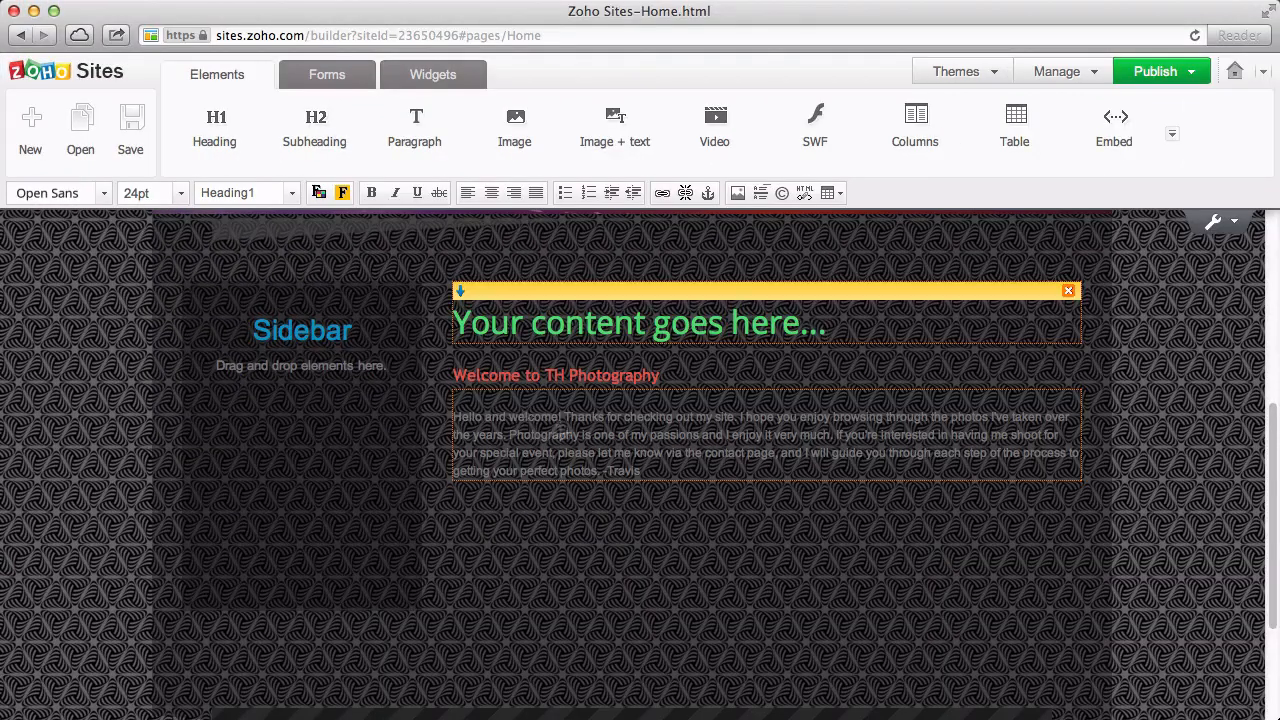
- Reset the Heading 1 theme styling in the Visual Editor
{"action": "left_click", "coordinate": [955, 71]}
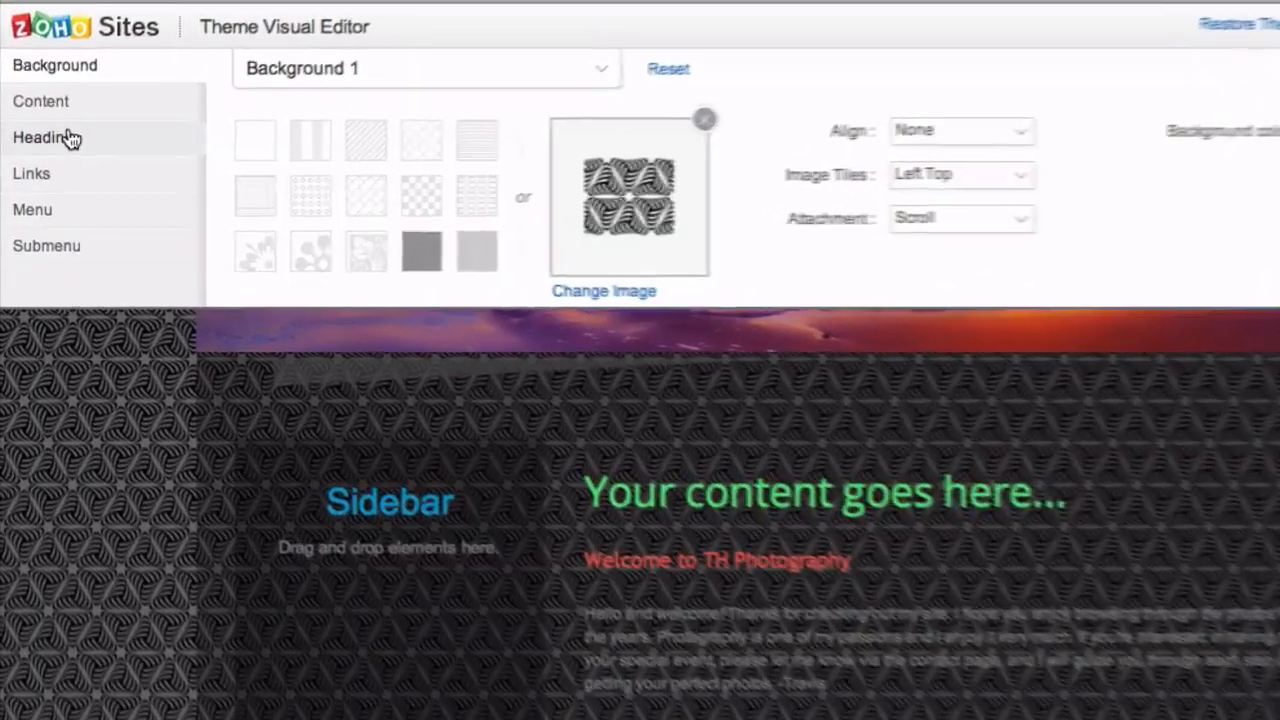
{"action": "left_click", "coordinate": [44, 137]}
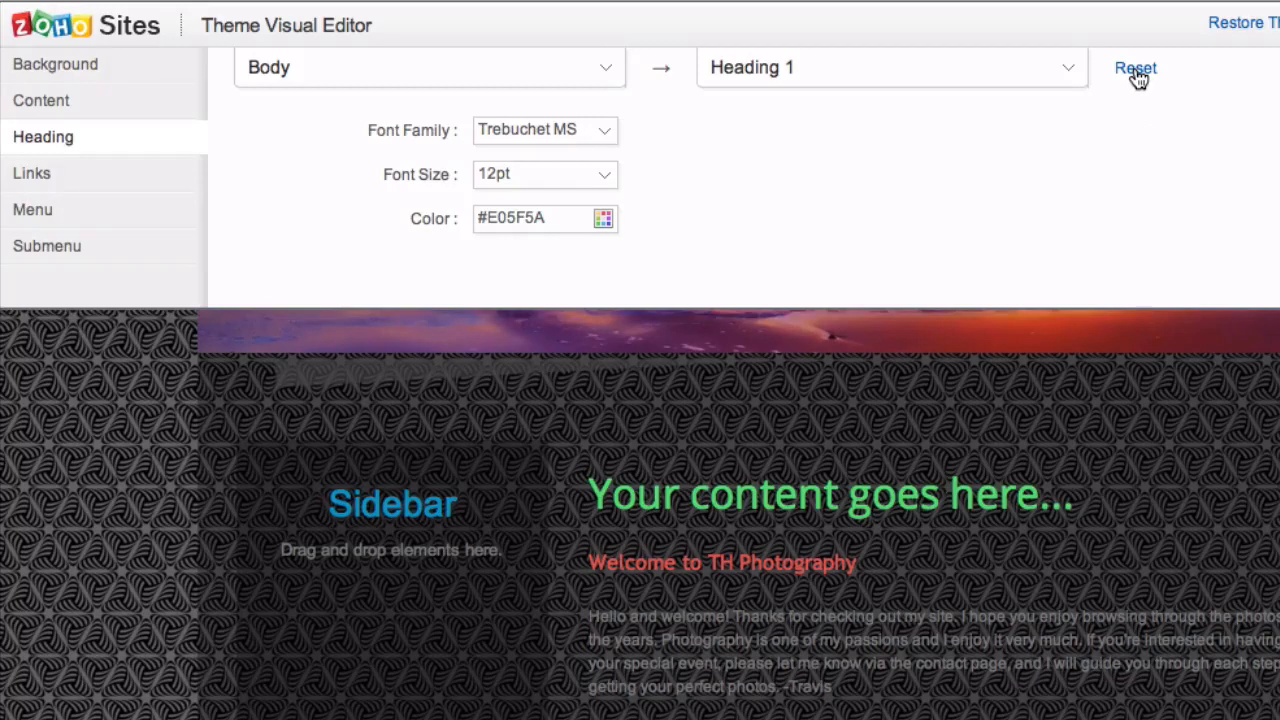
{"action": "left_click", "coordinate": [1135, 68]}
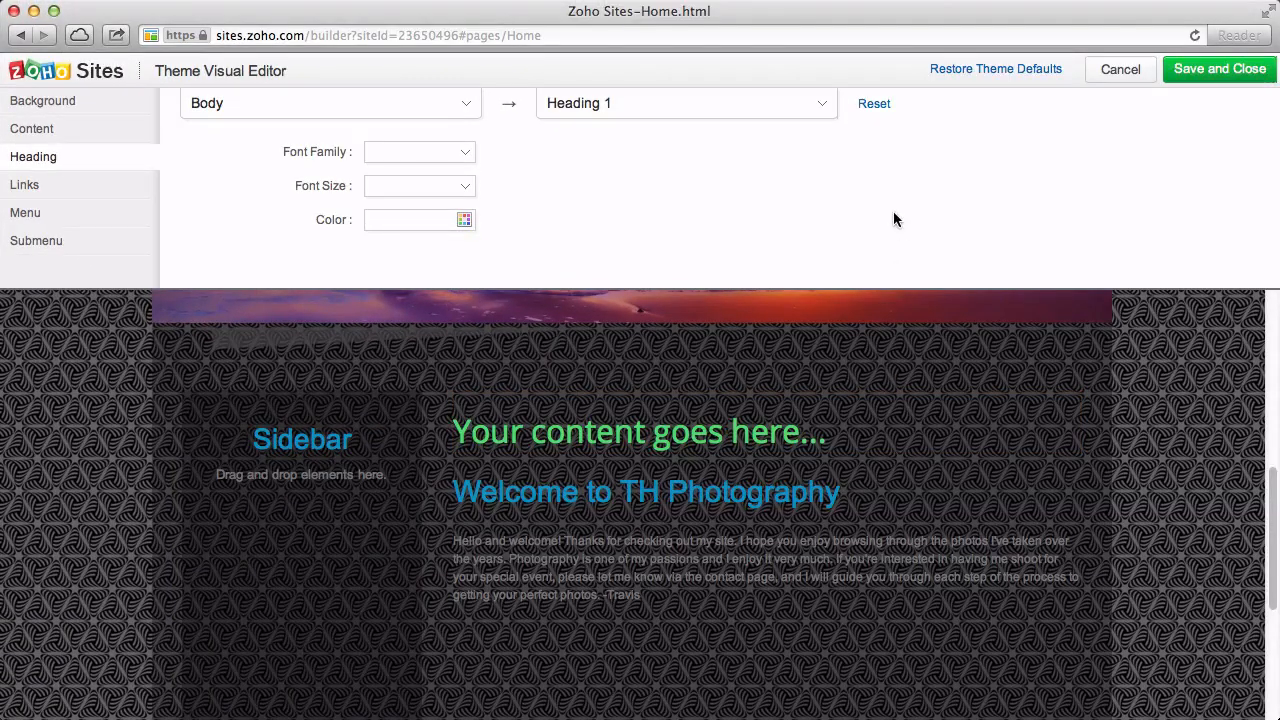
{"action": "mouse_move", "coordinate": [1003, 80]}
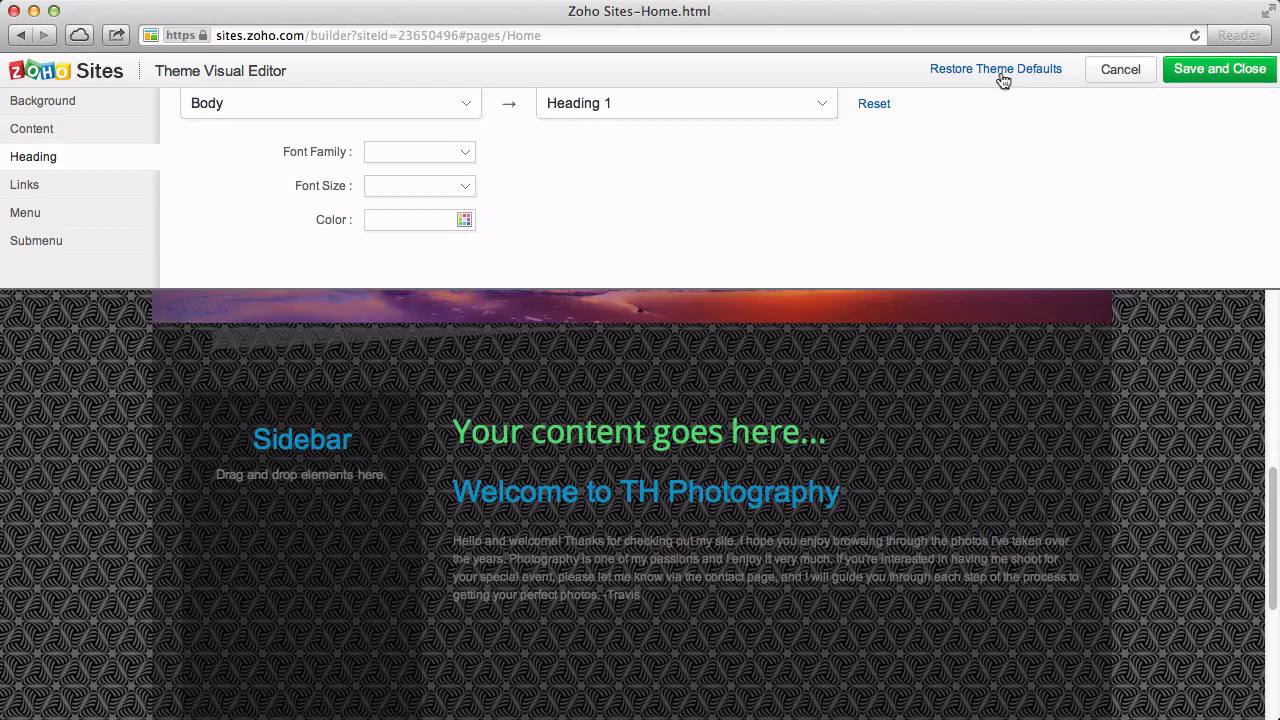
- Restore the theme defaults, confirm the warning, check Background, then save and close the editor
{"action": "left_click", "coordinate": [995, 69]}
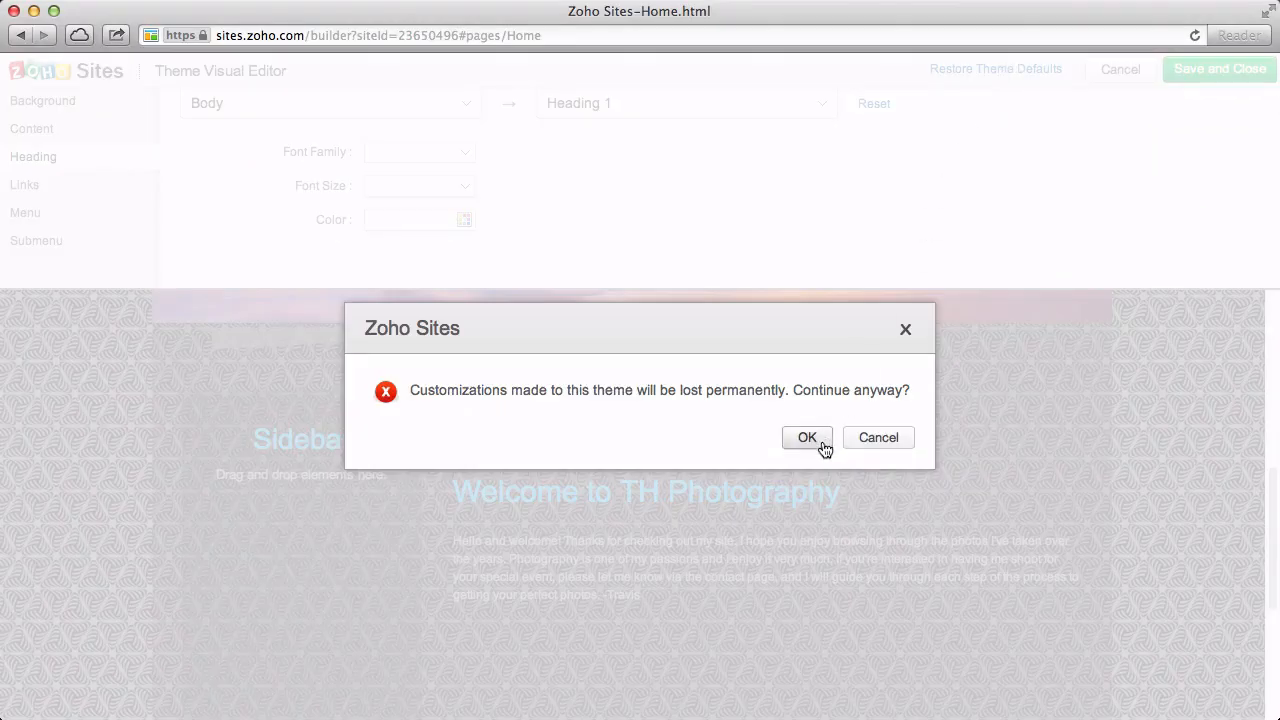
{"action": "left_click", "coordinate": [807, 437]}
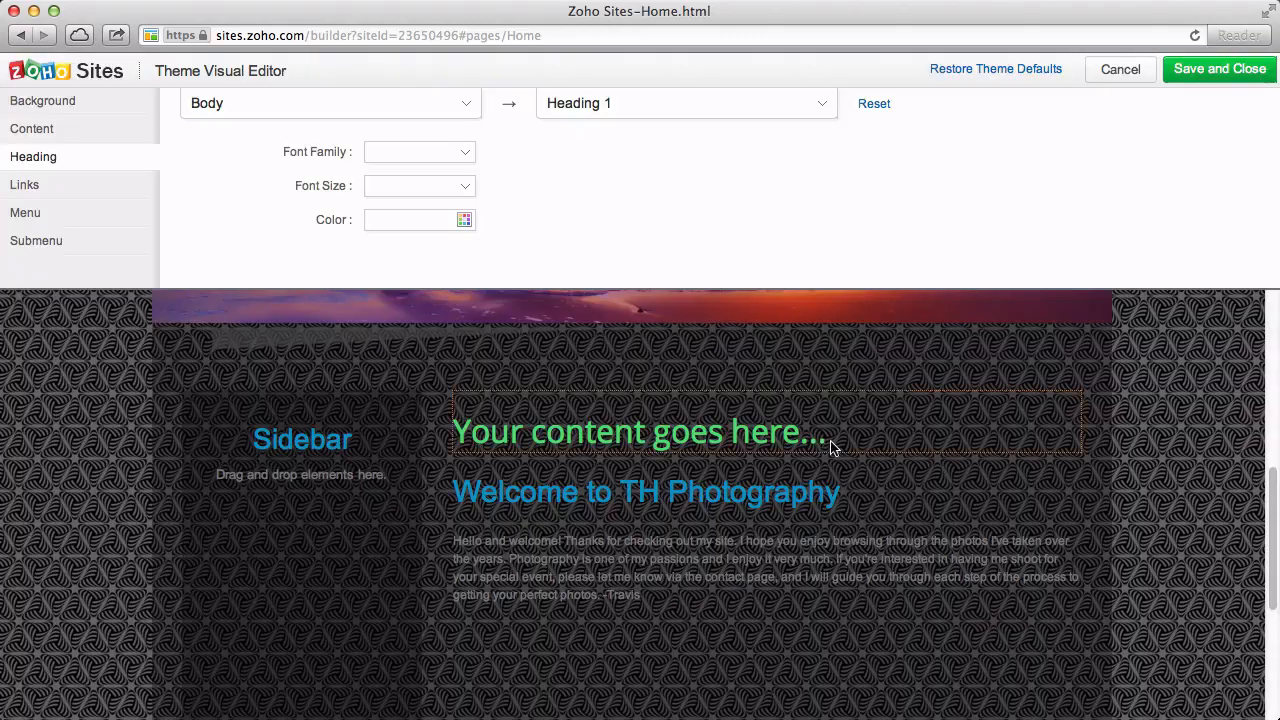
{"action": "left_click", "coordinate": [42, 100]}
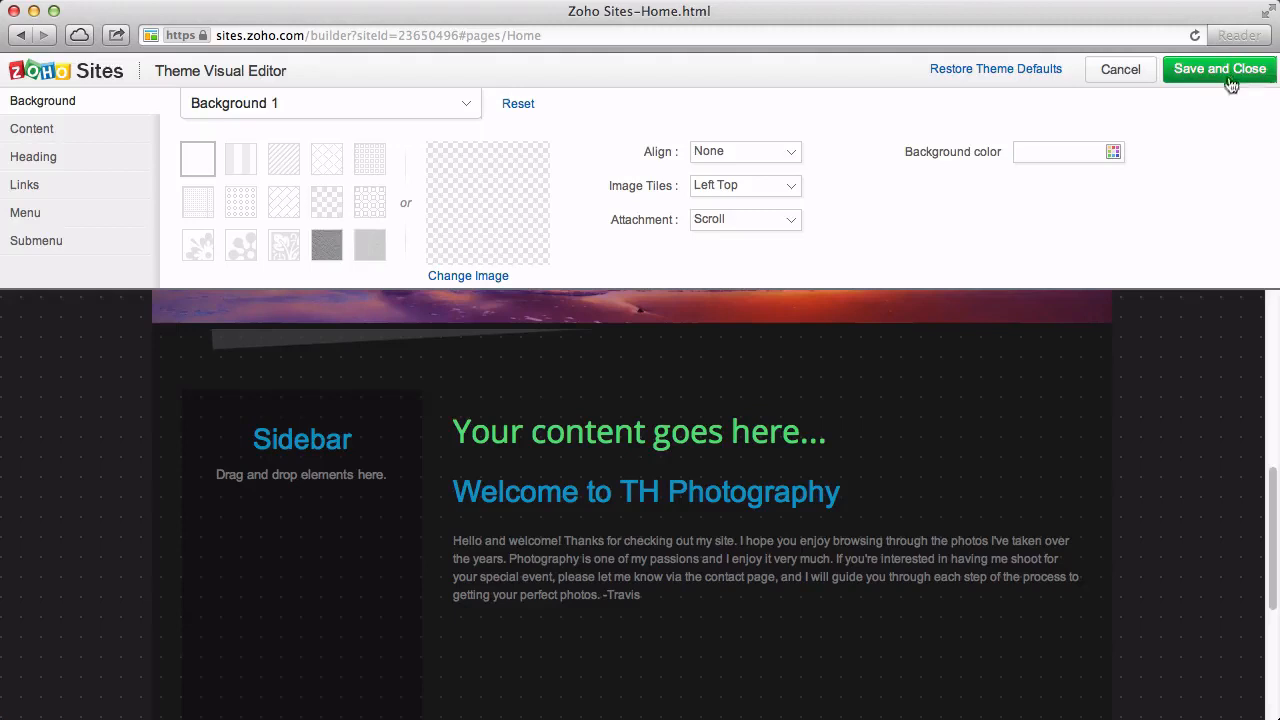
{"action": "left_click", "coordinate": [1218, 69]}
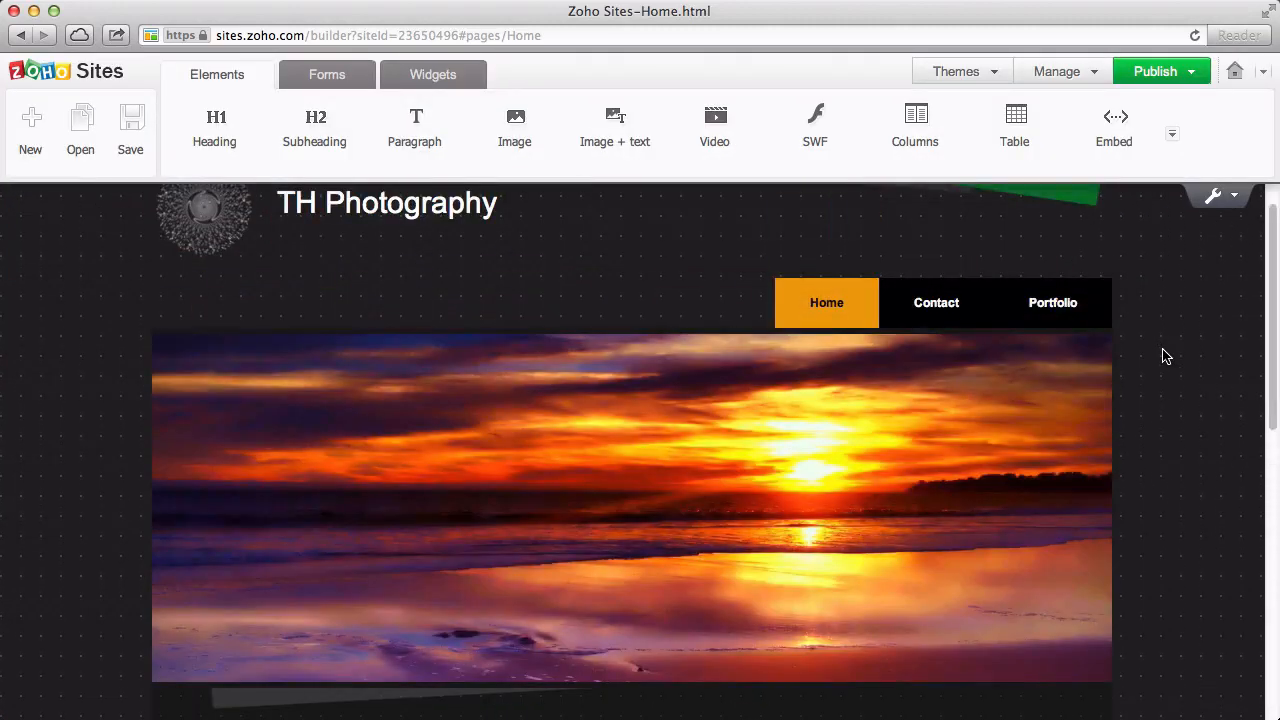
- Save the current theme as a named custom theme from Settings > Themes
{"action": "scroll", "scroll_direction": "down", "scroll_amount": 3}
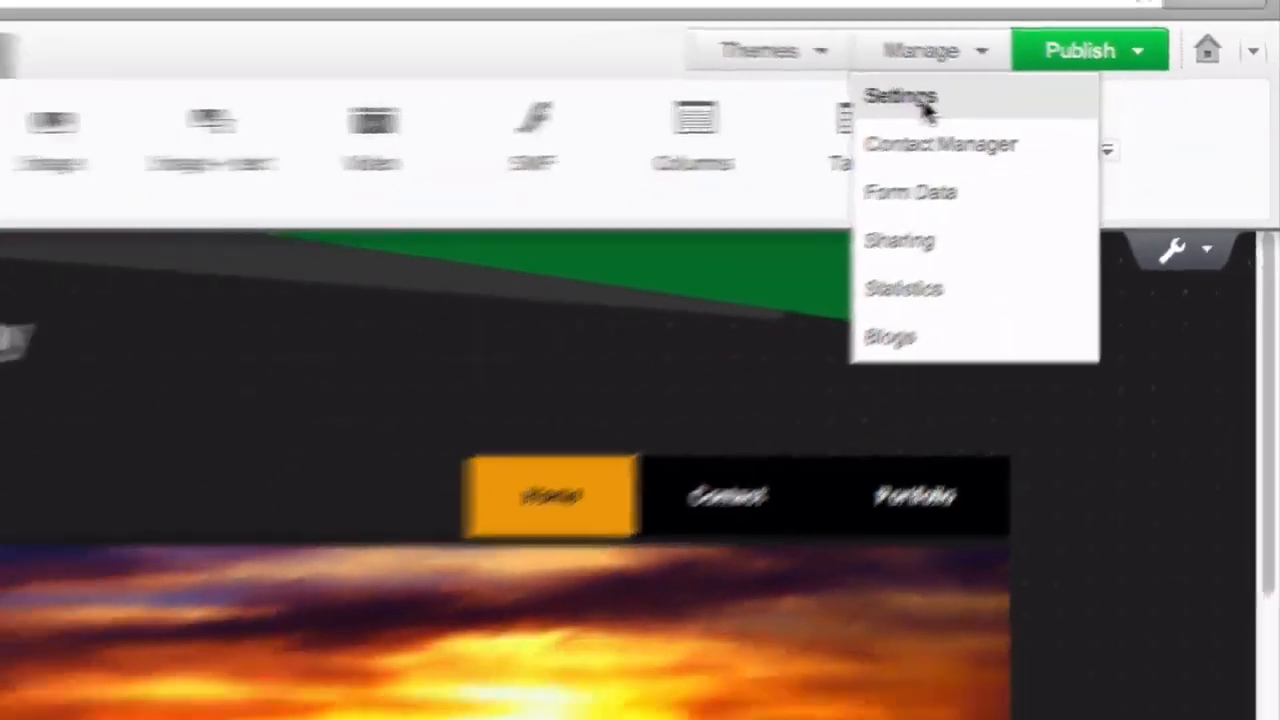
{"action": "left_click", "coordinate": [900, 97]}
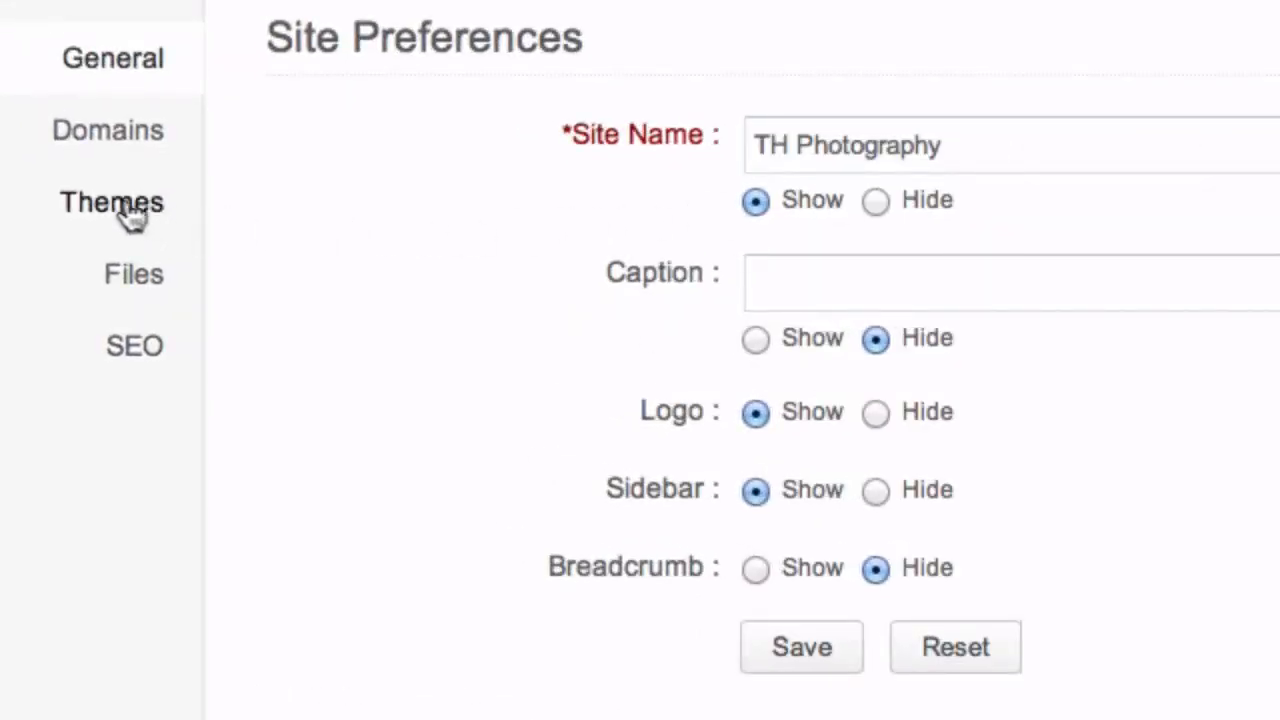
{"action": "left_click", "coordinate": [111, 202]}
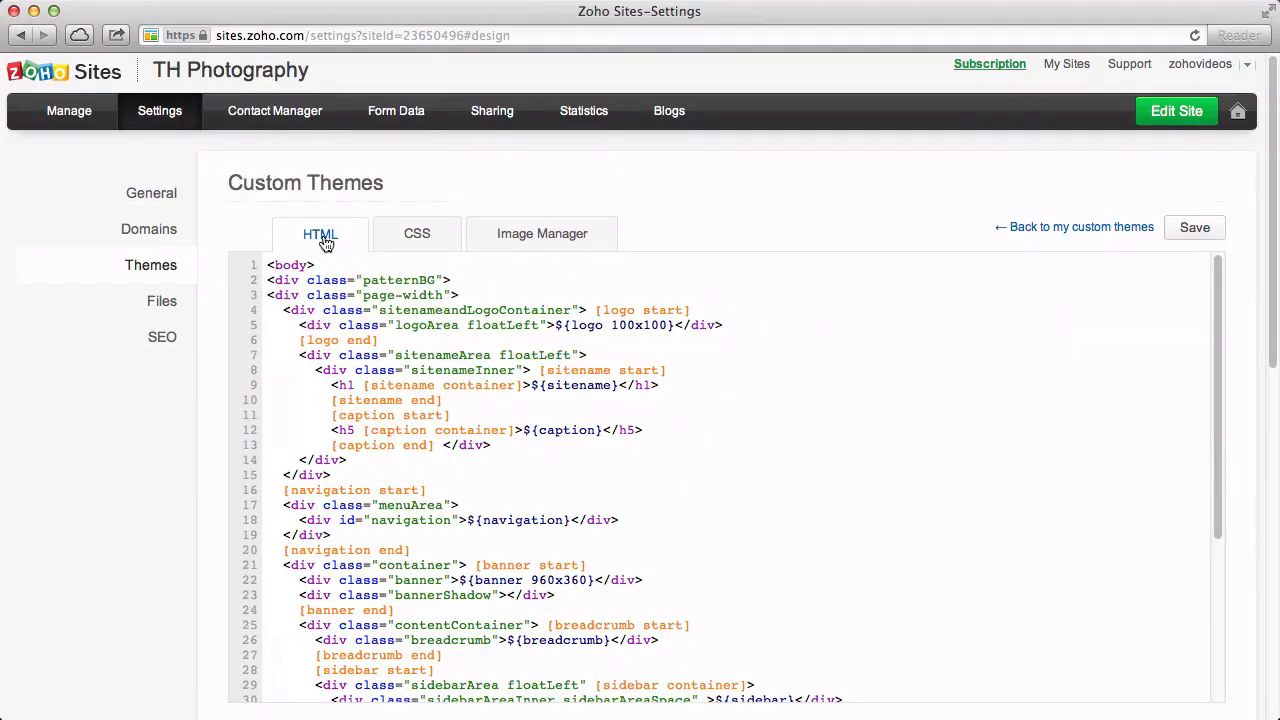
{"action": "left_click", "coordinate": [417, 233]}
{"action": "type", "text": "my"}
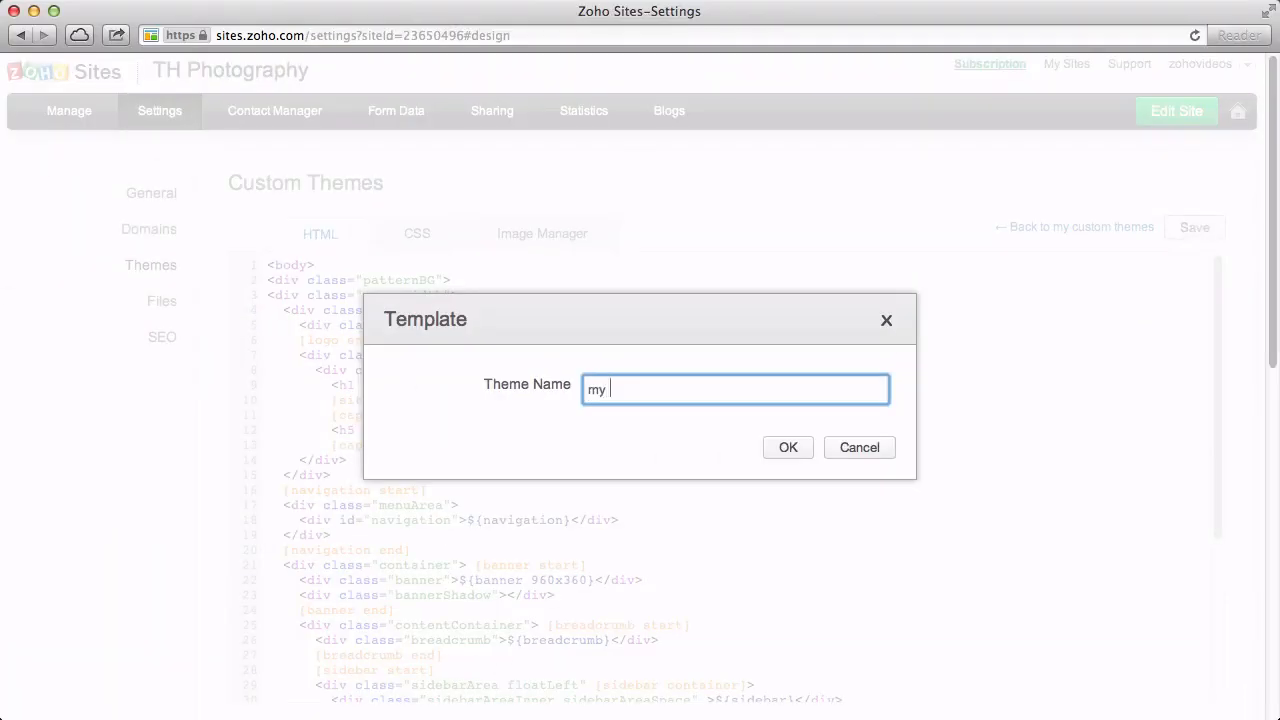
{"action": "left_click", "coordinate": [788, 447]}
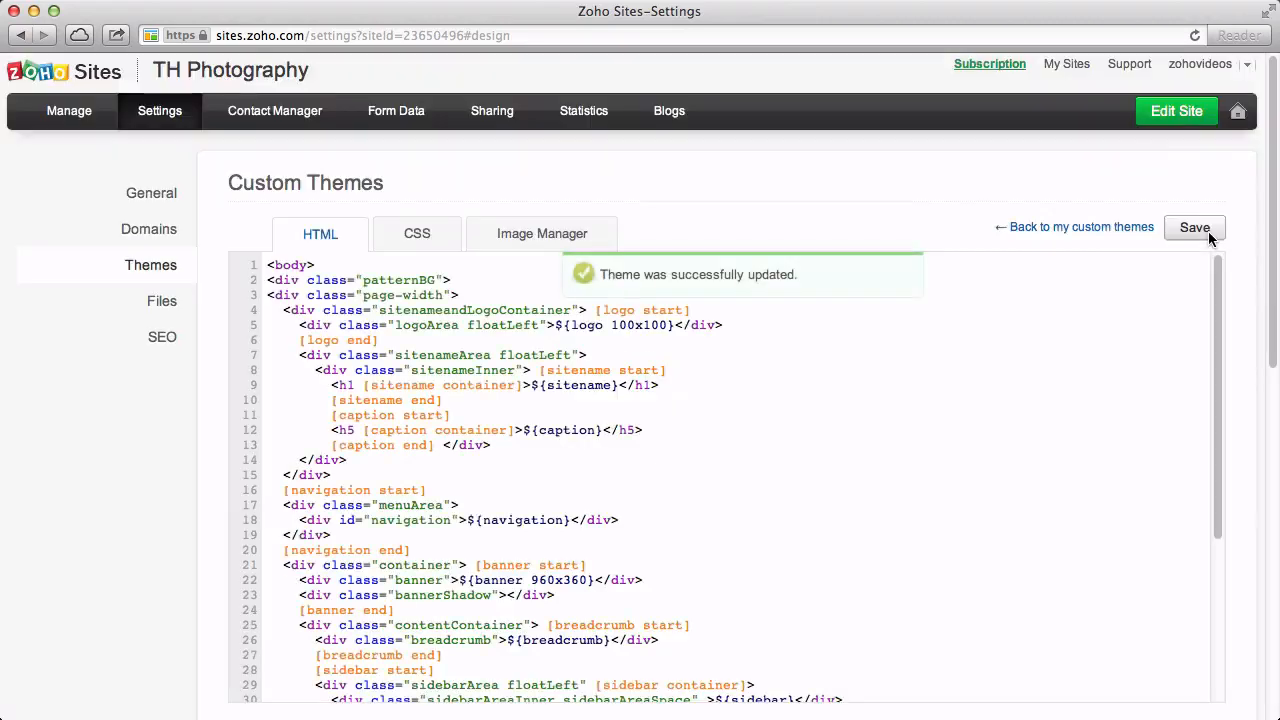
- Return to editing the site and view the Themes gallery
{"action": "left_click", "coordinate": [1176, 110]}
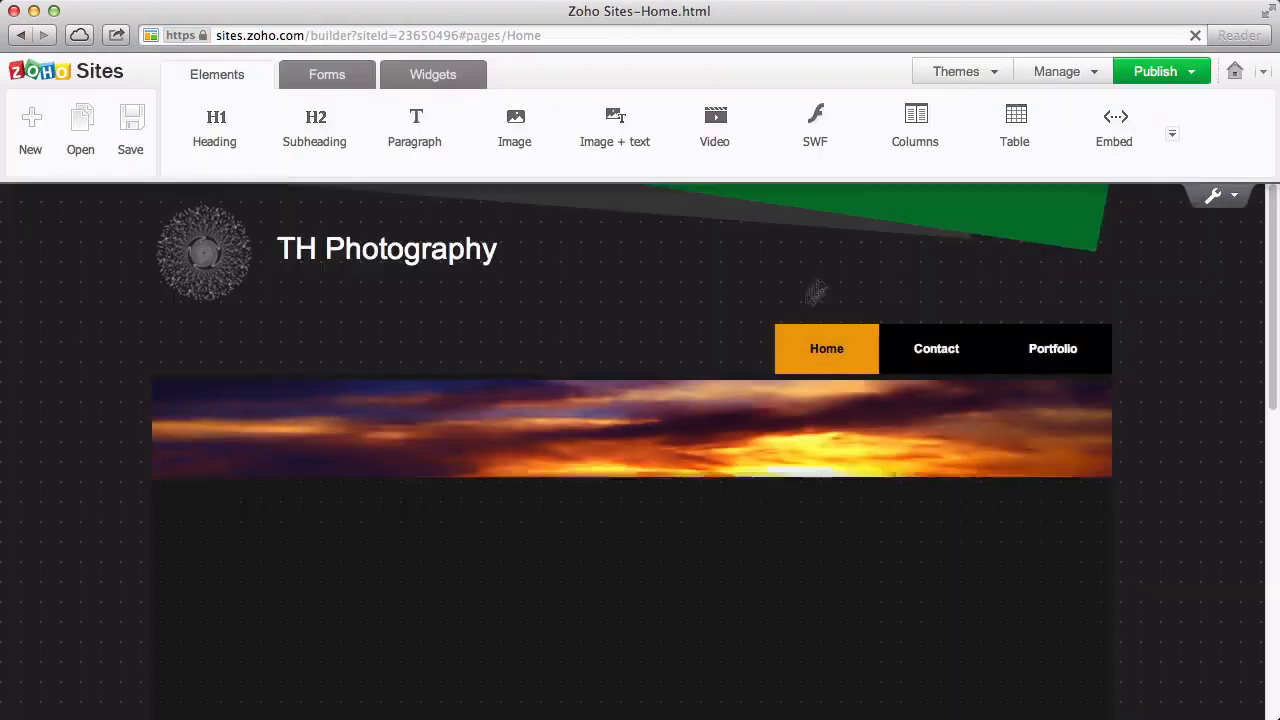
{"action": "left_click", "coordinate": [956, 71]}
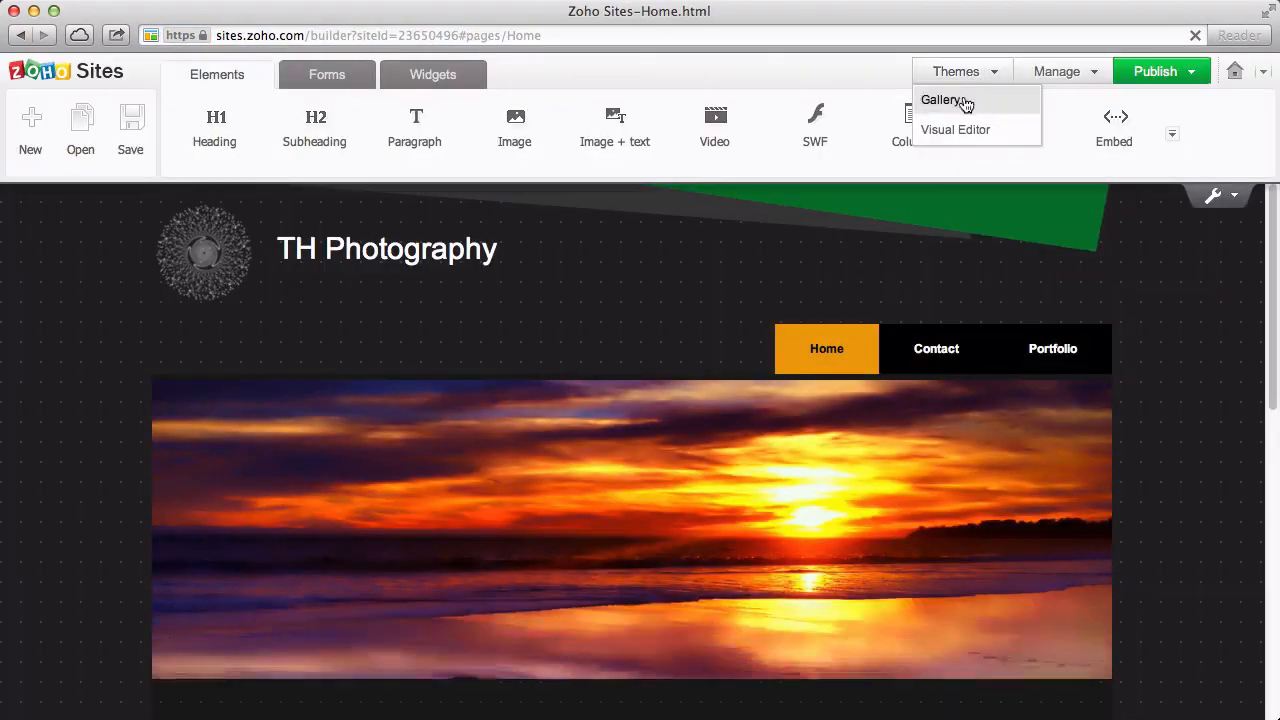
{"action": "left_click", "coordinate": [941, 99]}
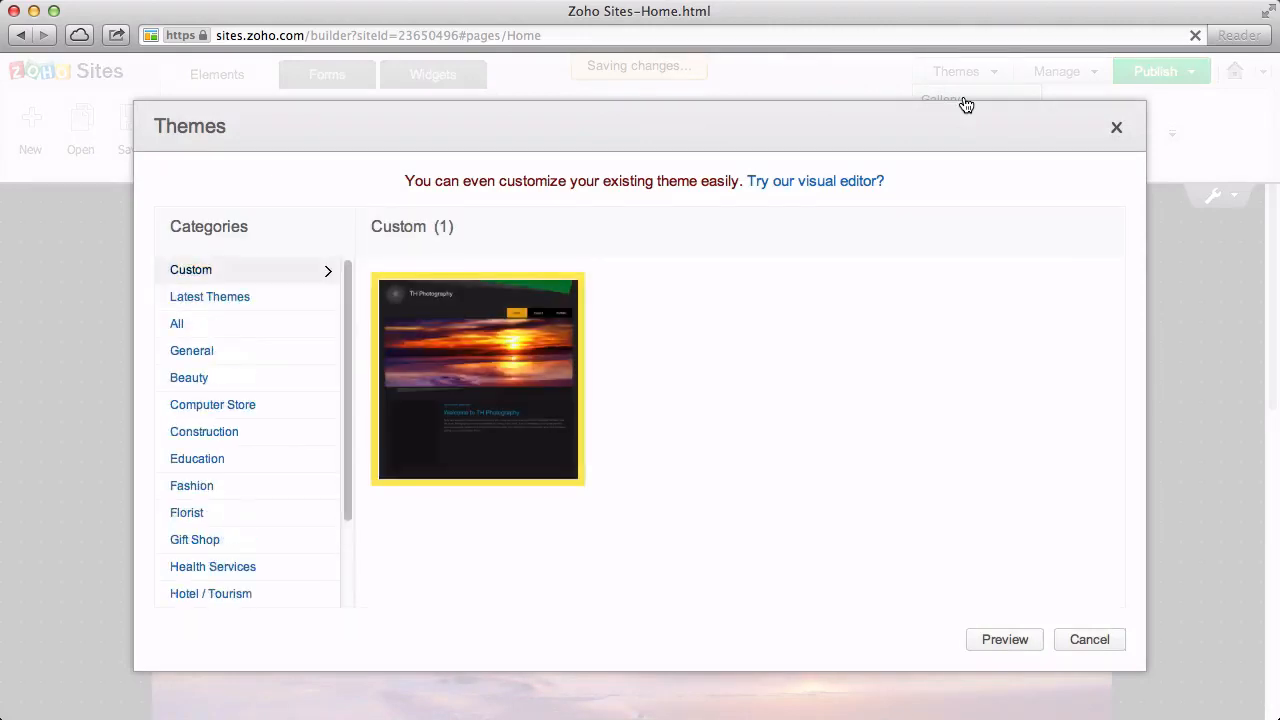